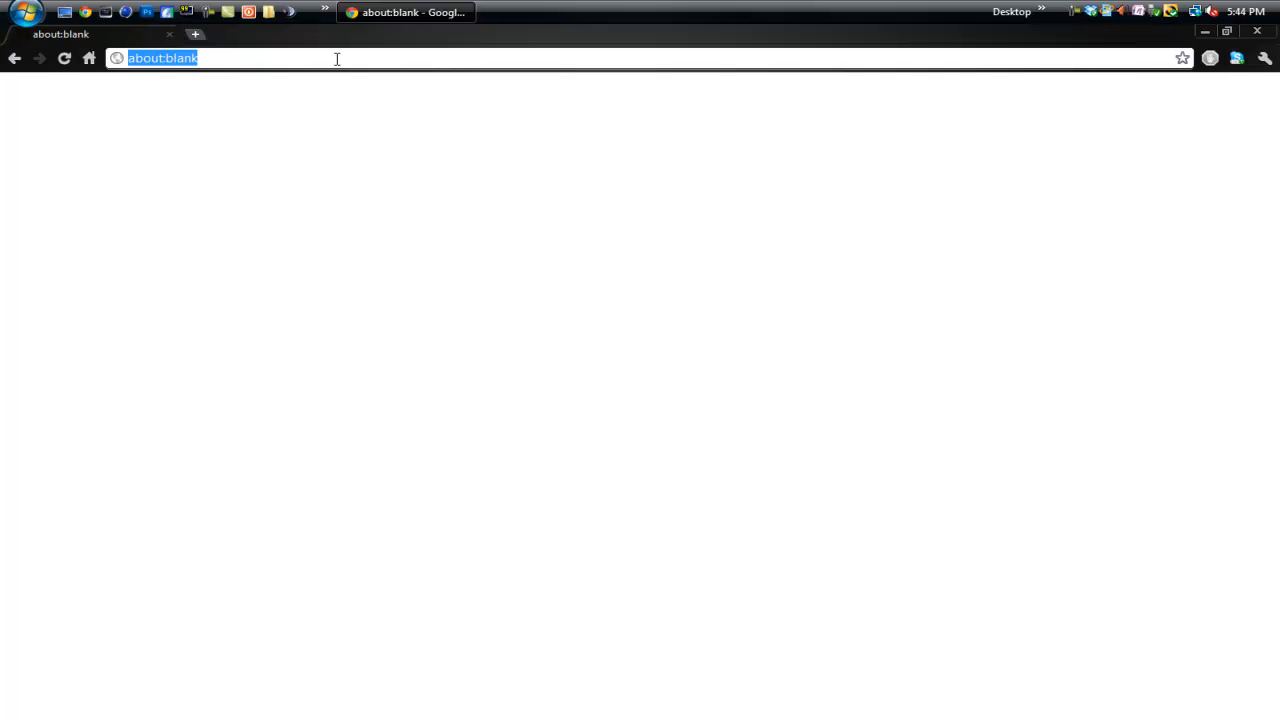
Load ninite.com by entering 'ninite' in Chrome's address bar
type("ninite.com")
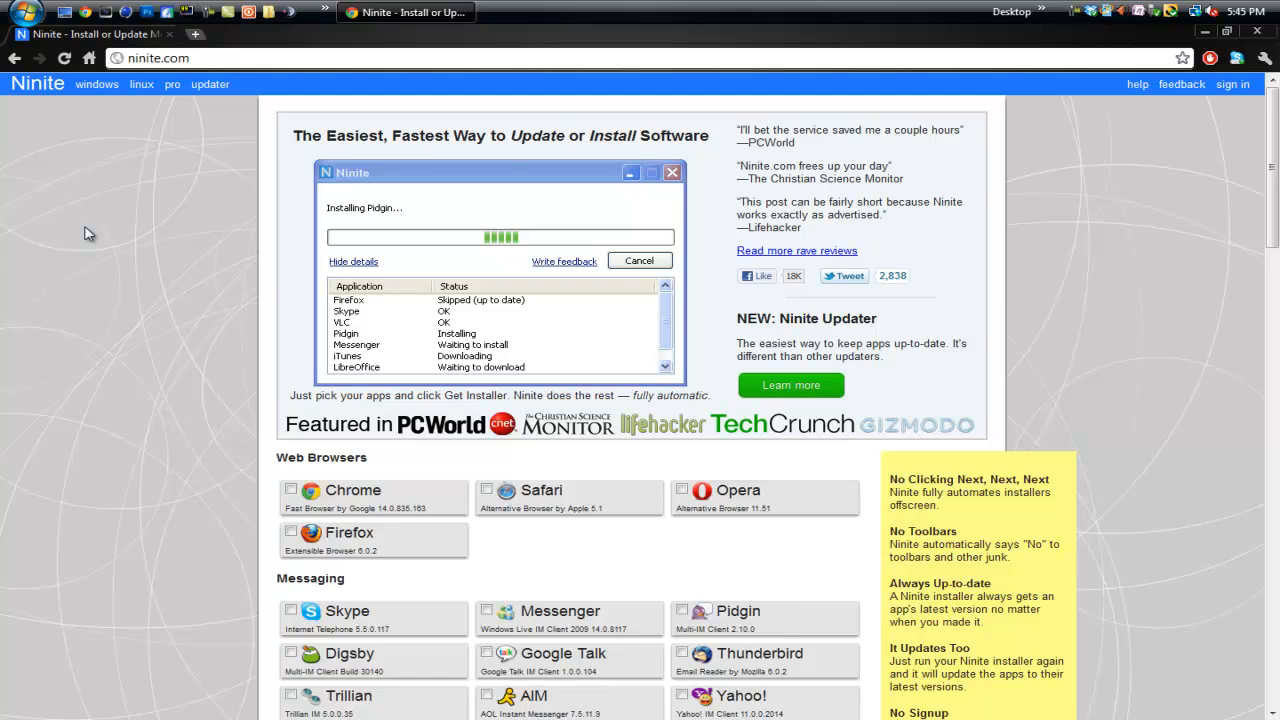
scroll("down", 3)
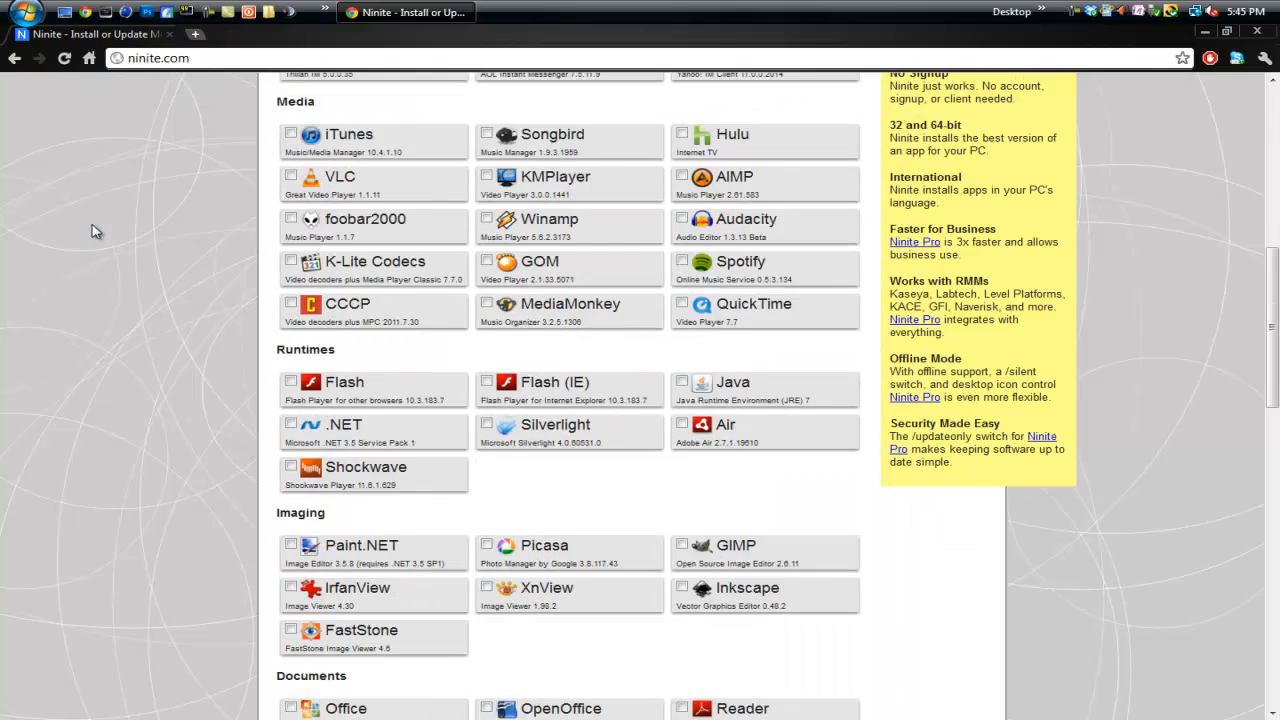
scroll("down", 3)
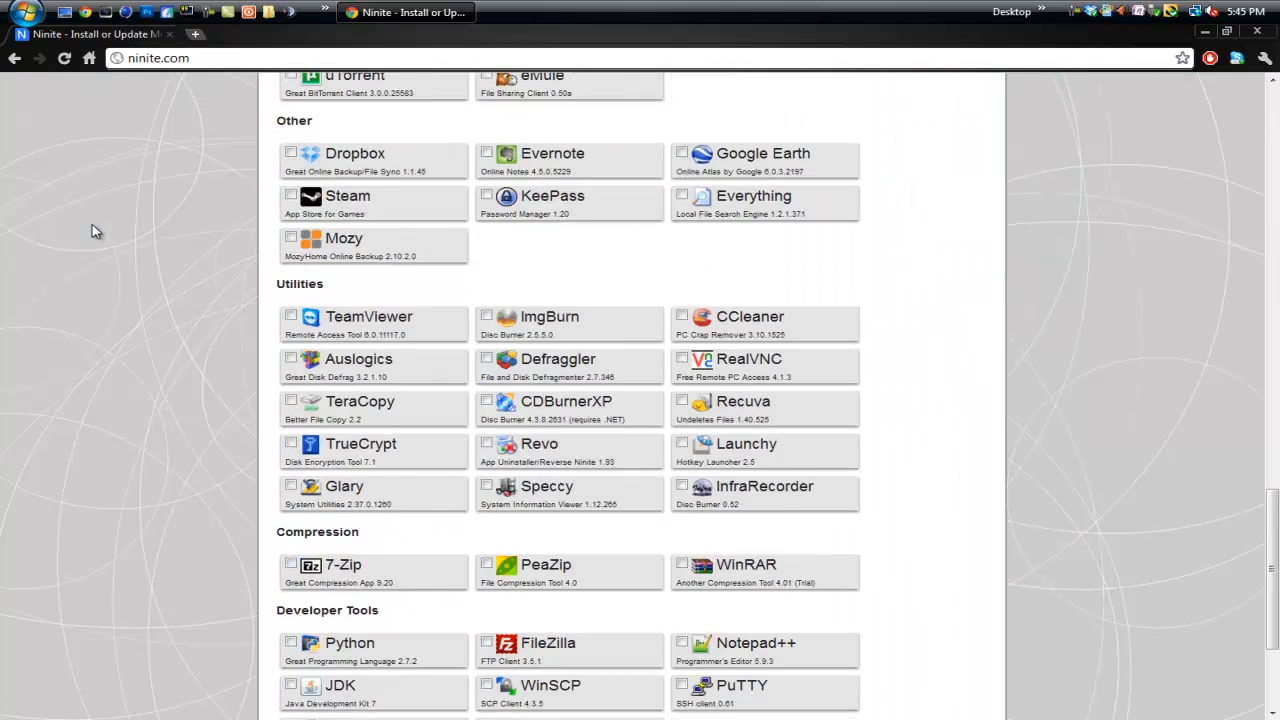
scroll("up", 3)
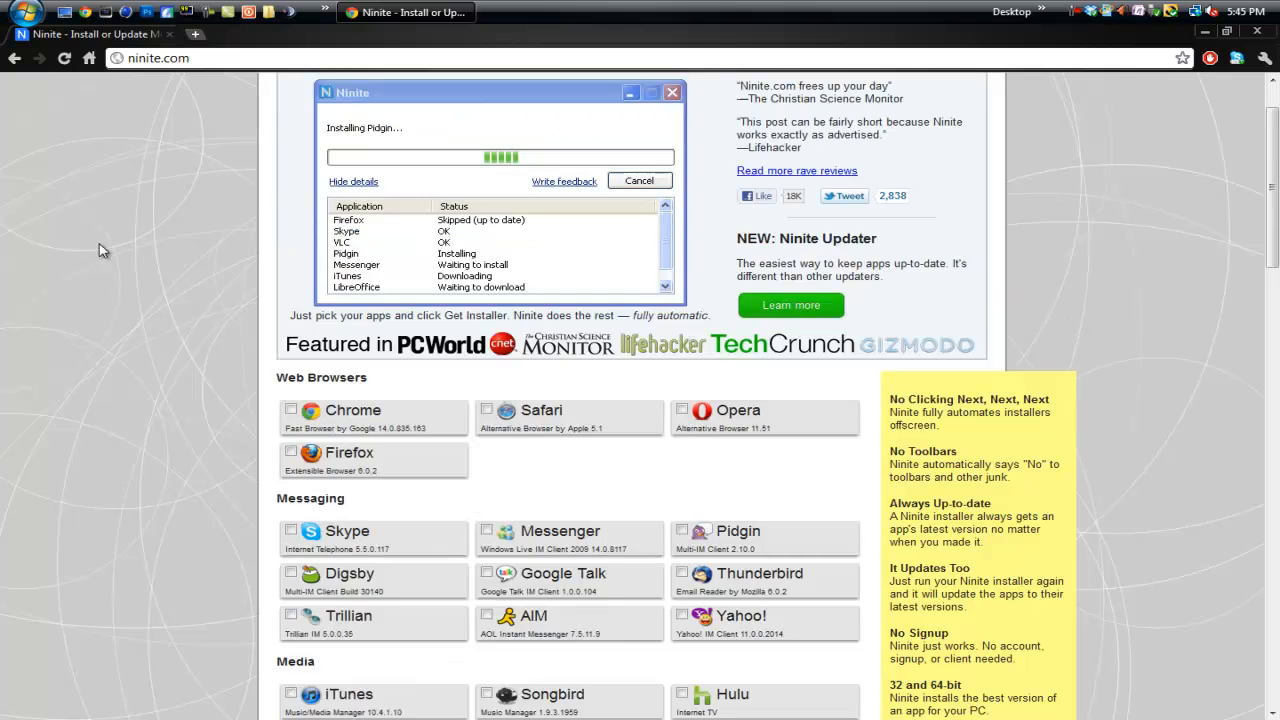
scroll("down", 3)
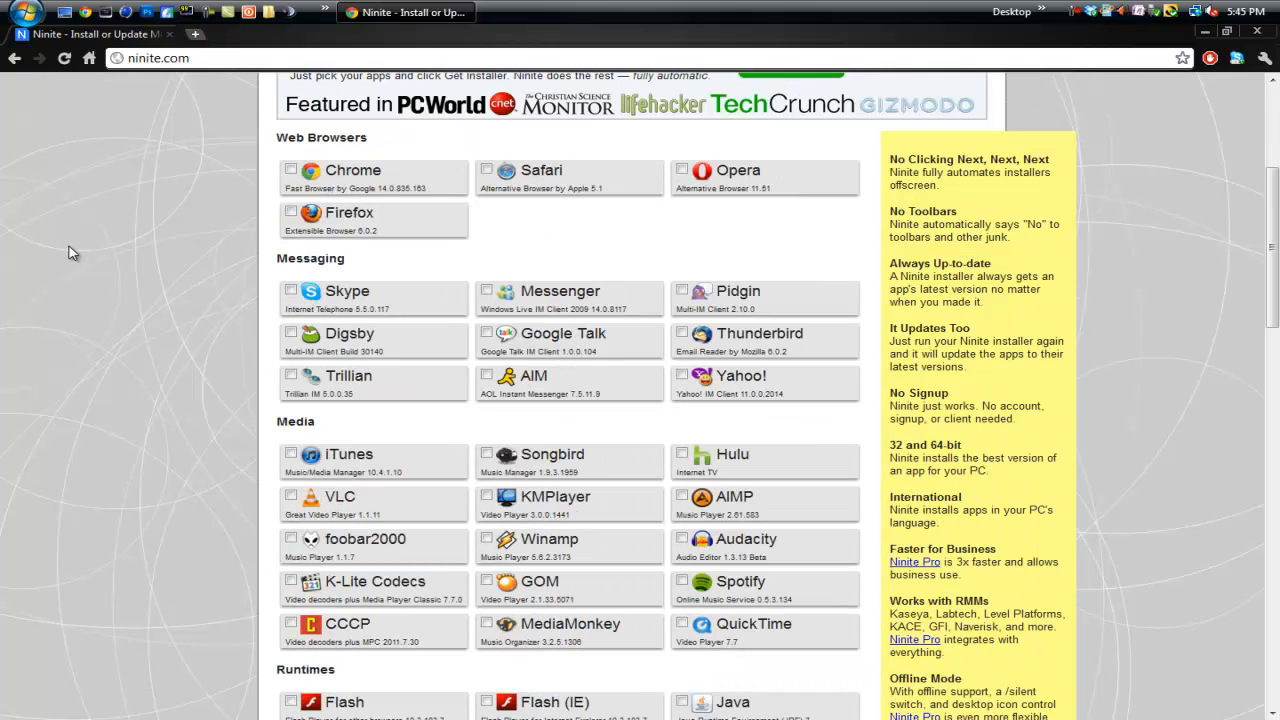
mouse_move(198, 187)
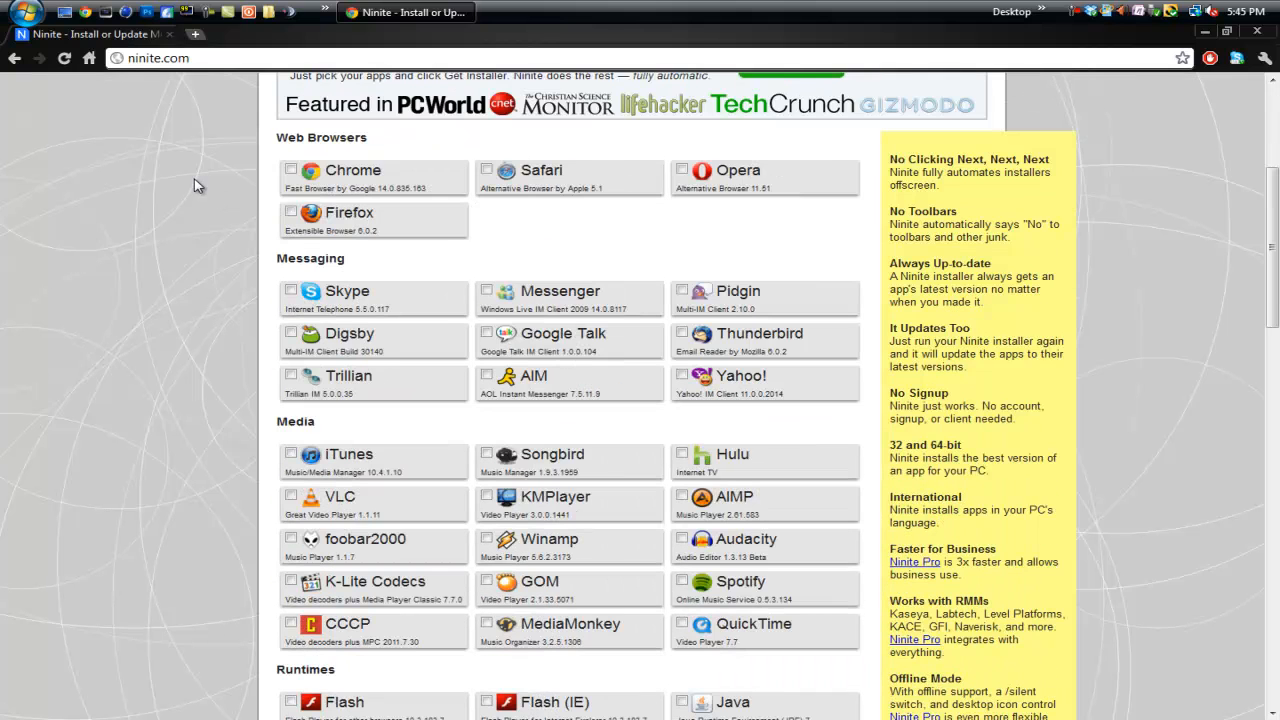
mouse_move(492, 382)
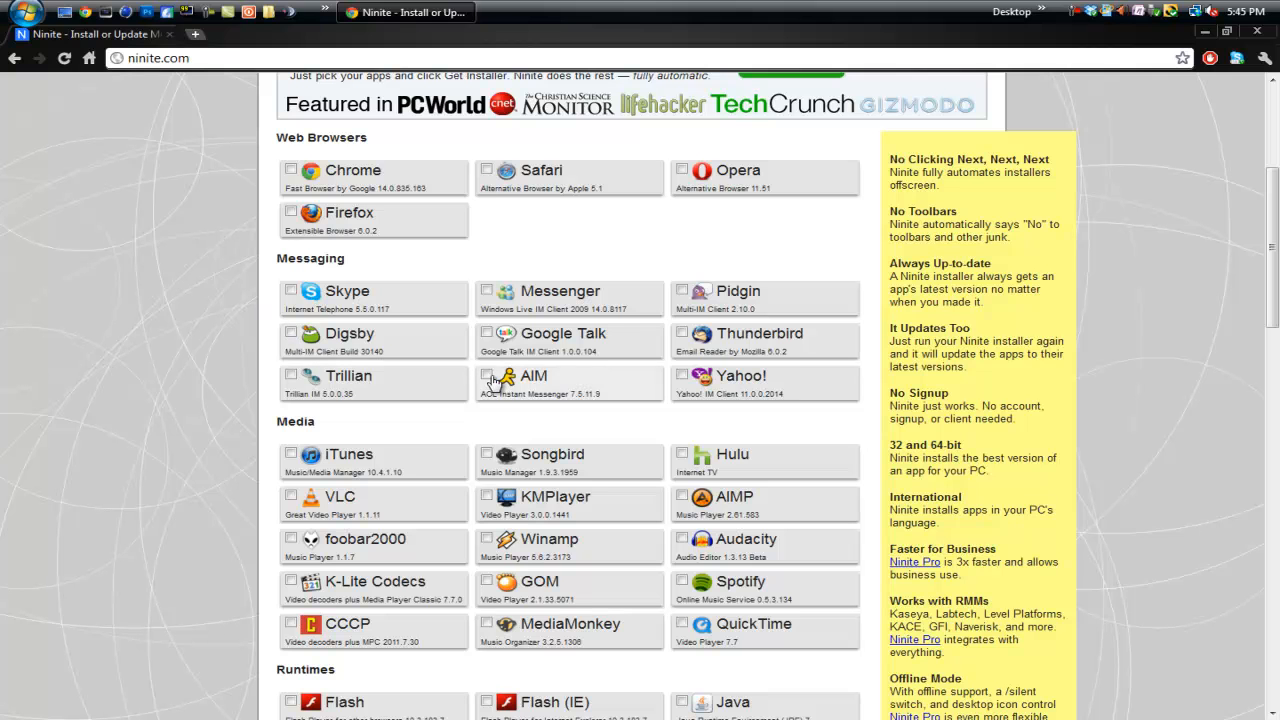
Tick AIM in Ninite's app catalogue
left_click(487, 375)
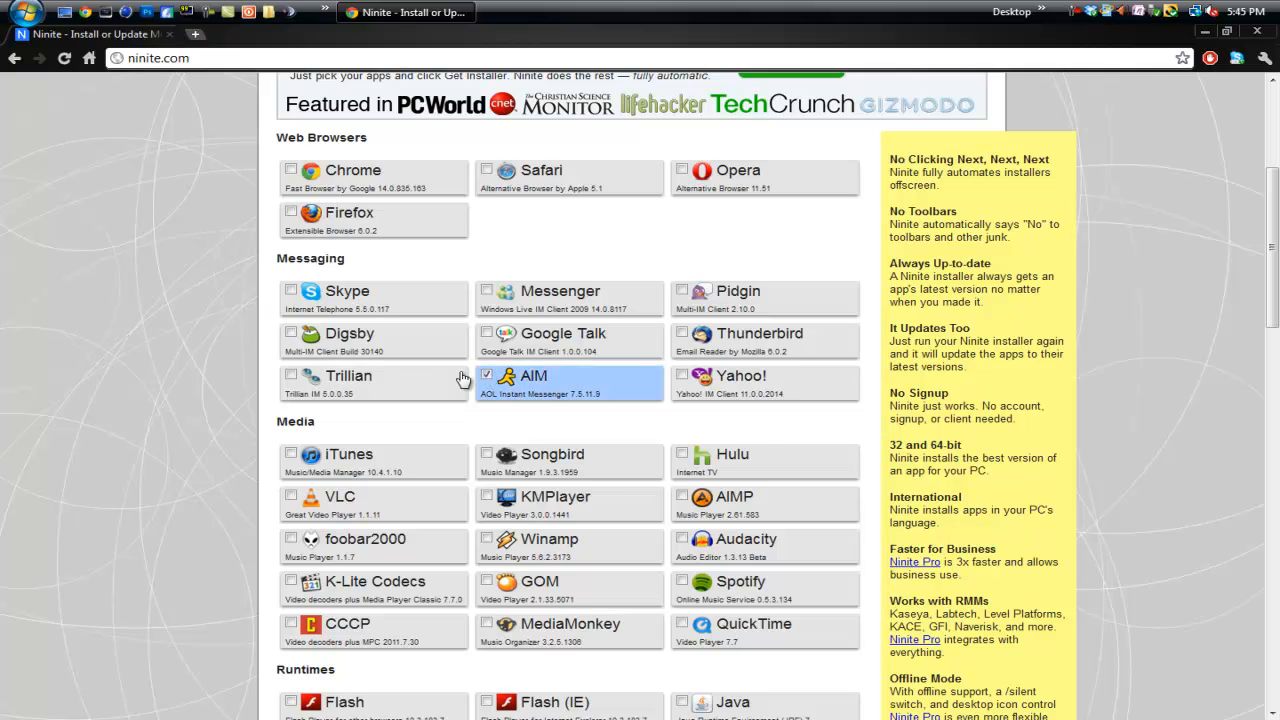
scroll("down", 3)
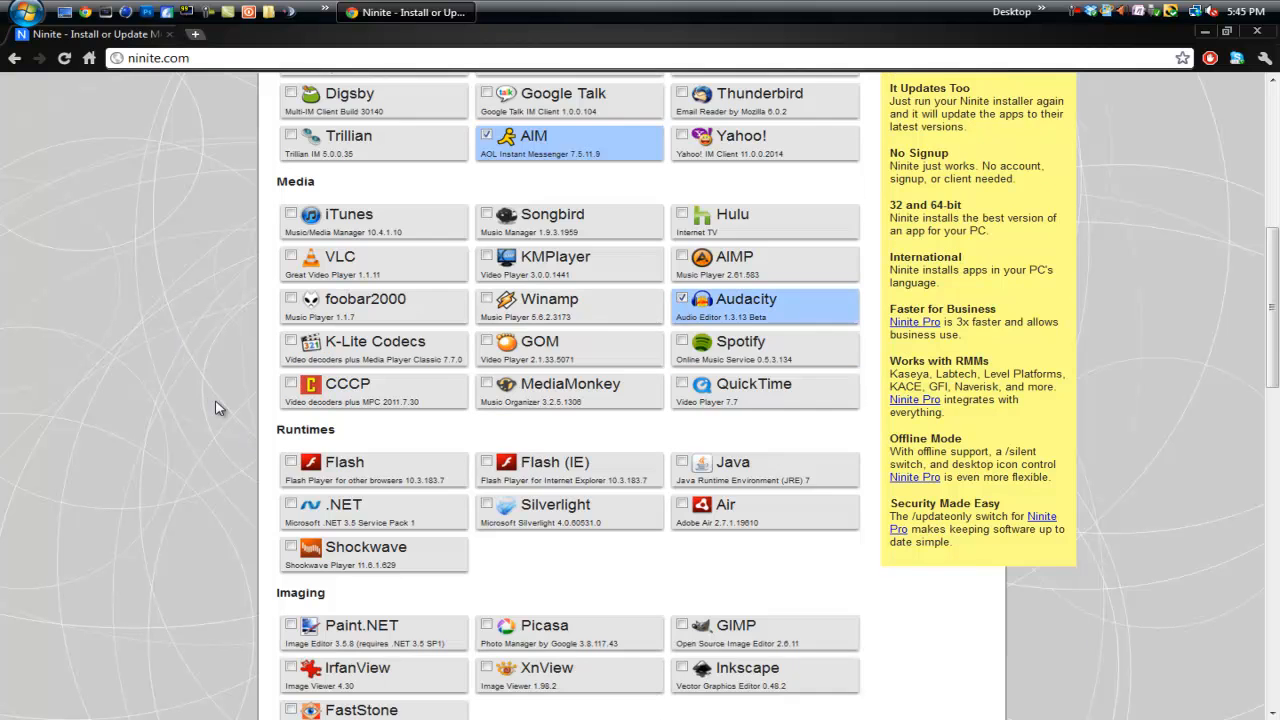
scroll("down", 3)
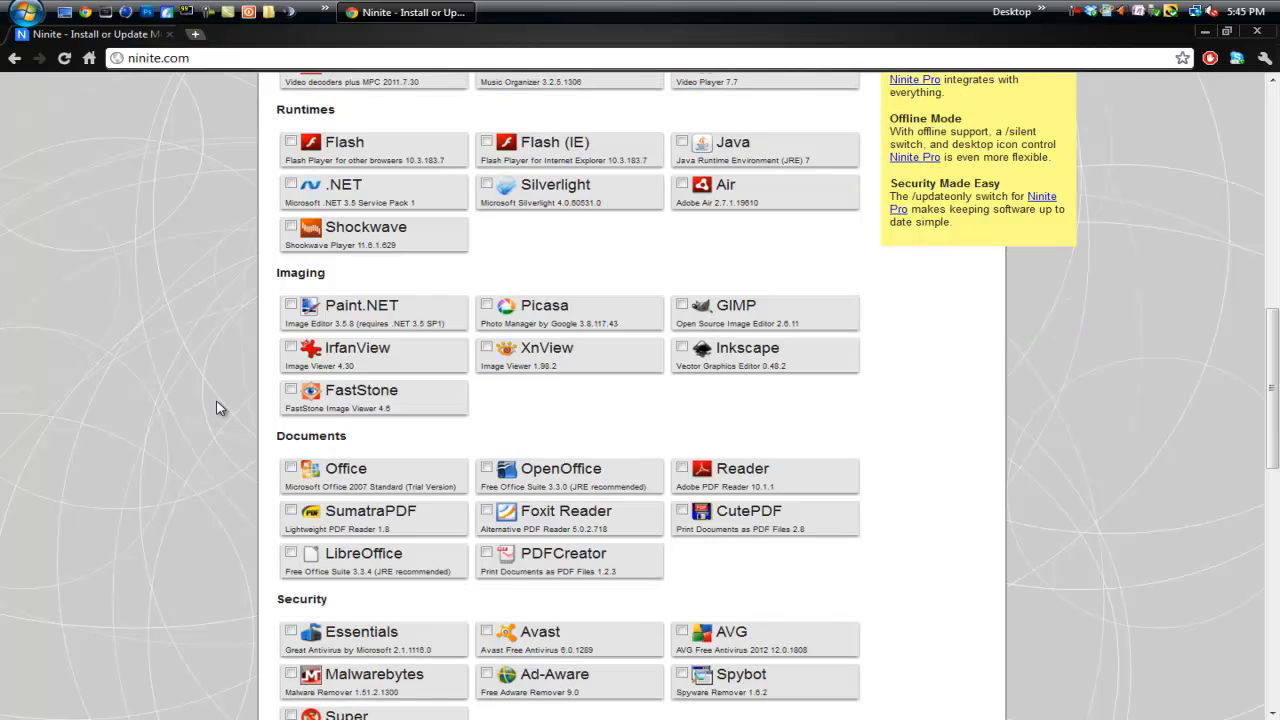
scroll("down", 3)
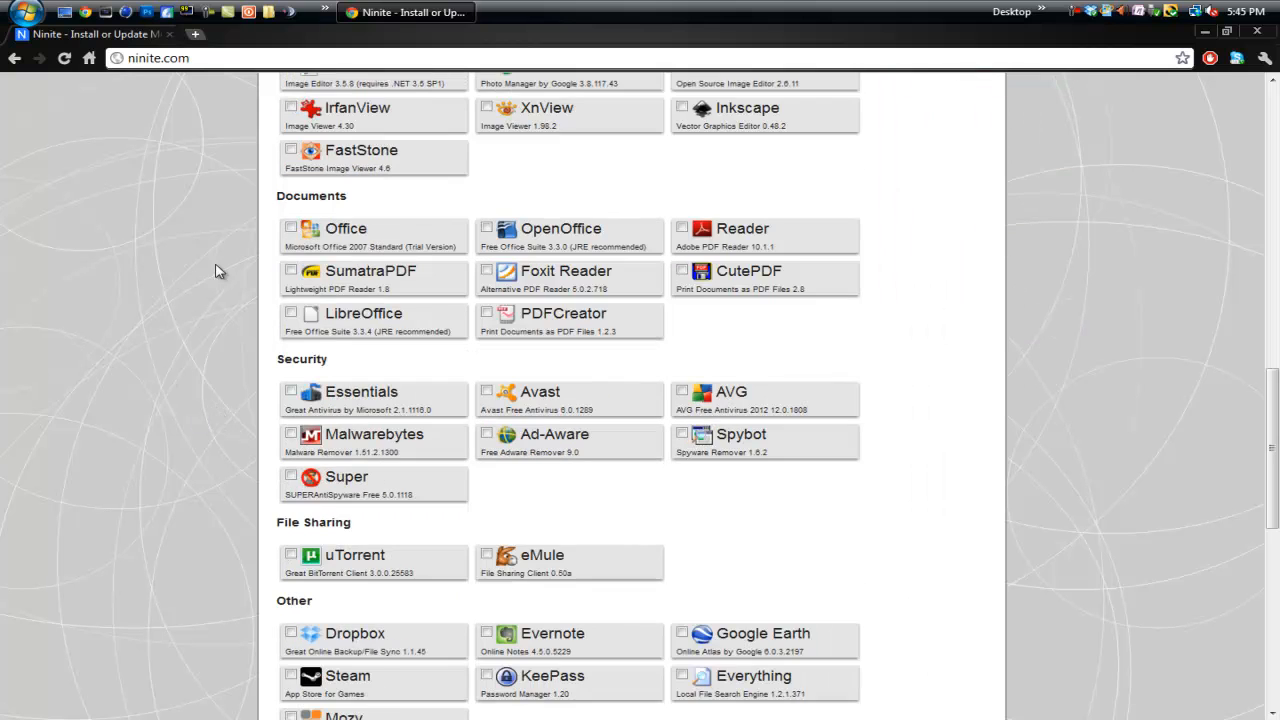
scroll("down", 3)
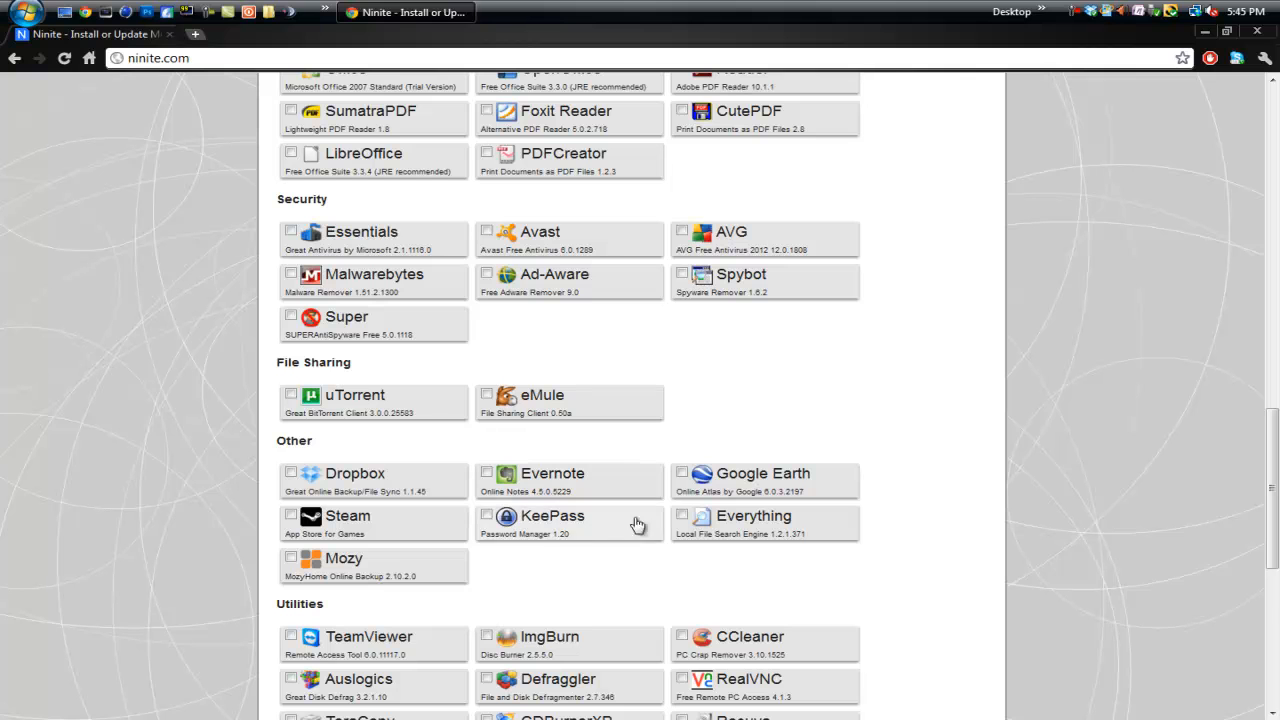
Tick Everything, then scroll down to the Get Installer button
left_click(682, 515)
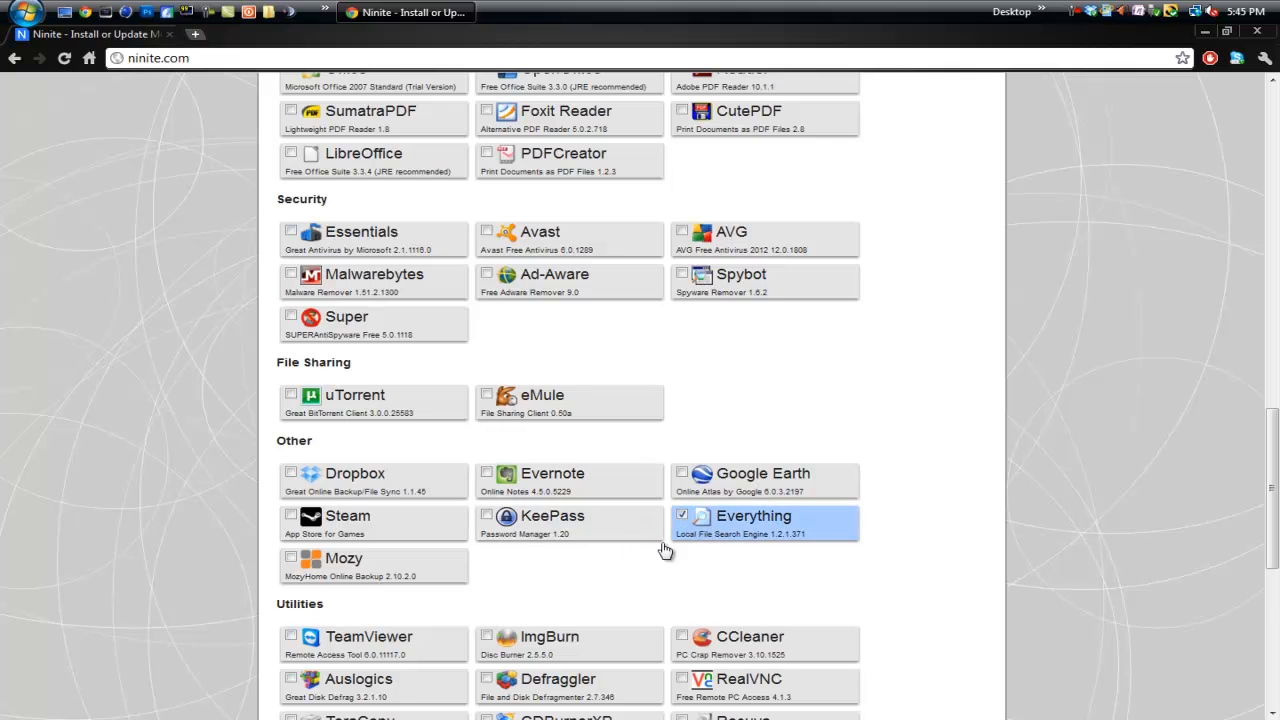
scroll("down", 3)
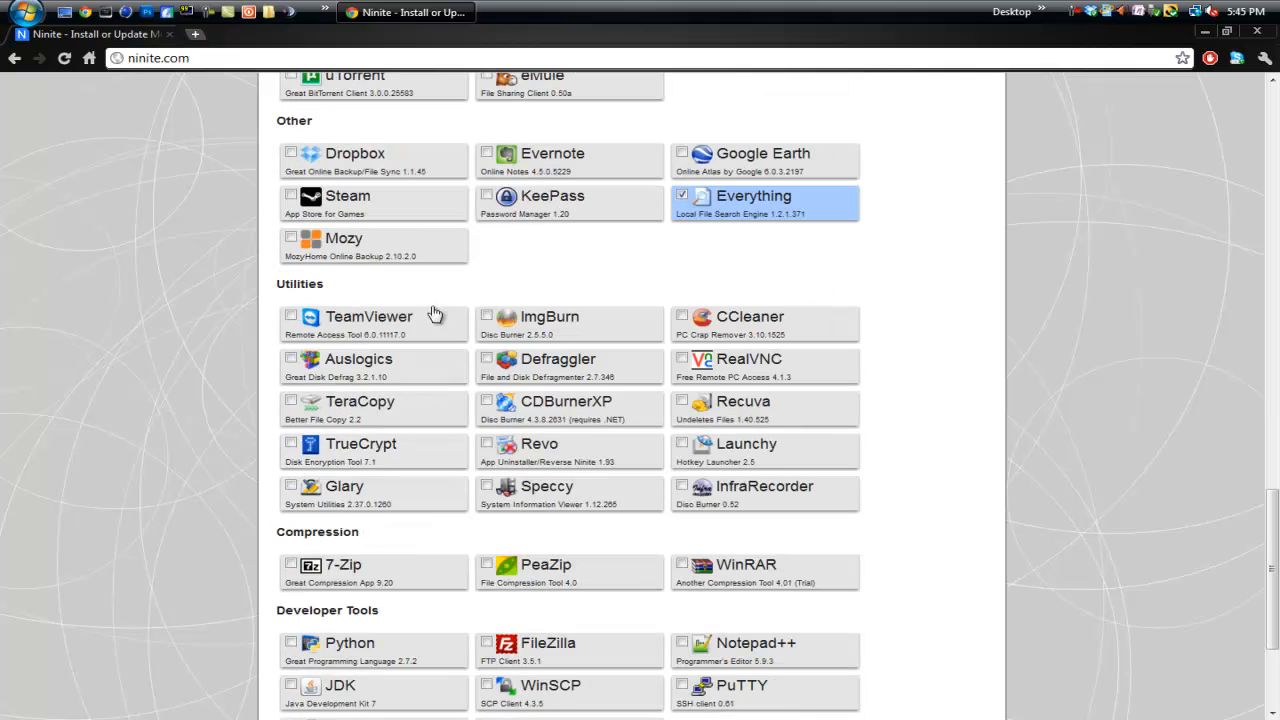
scroll("down", 3)
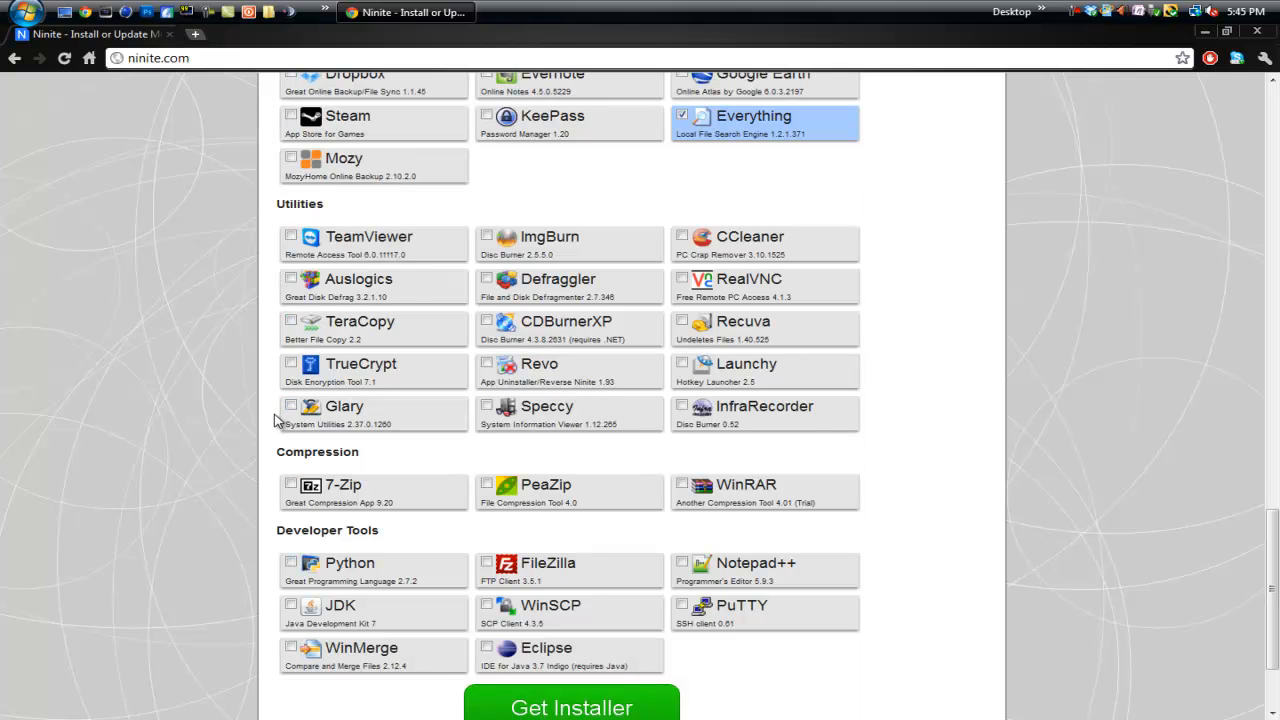
scroll("down", 3)
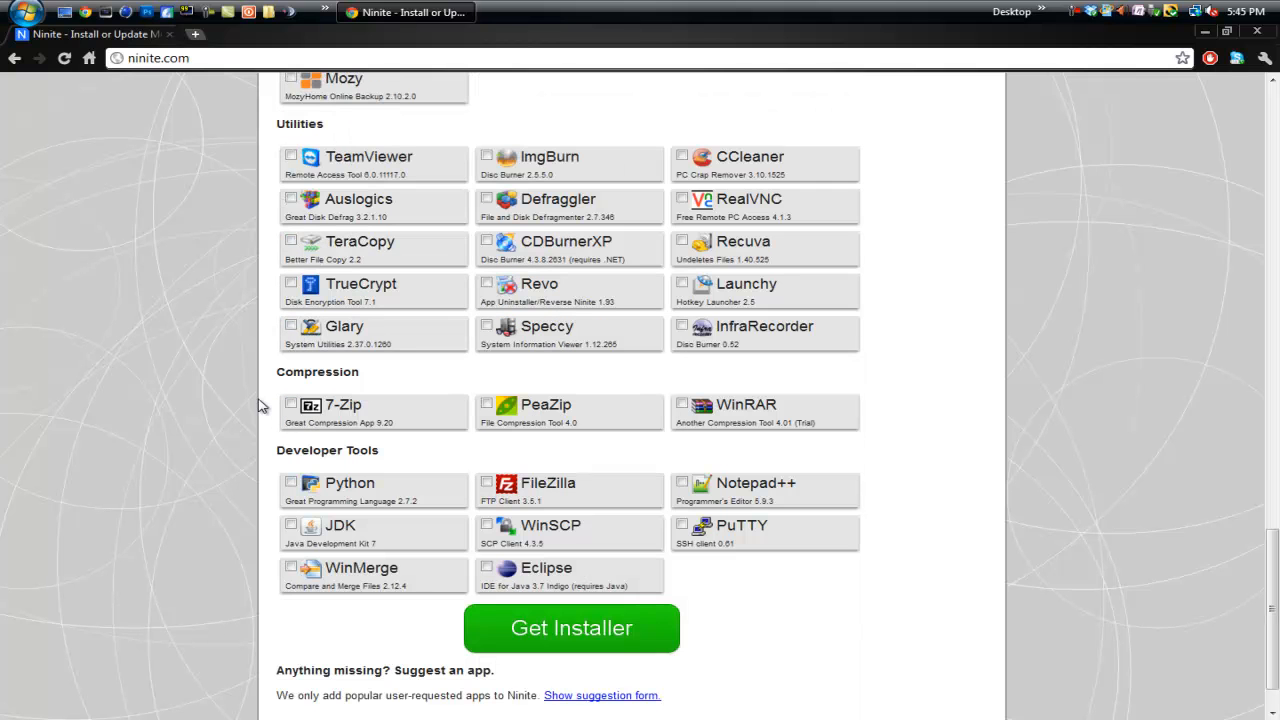
scroll("down", 3)
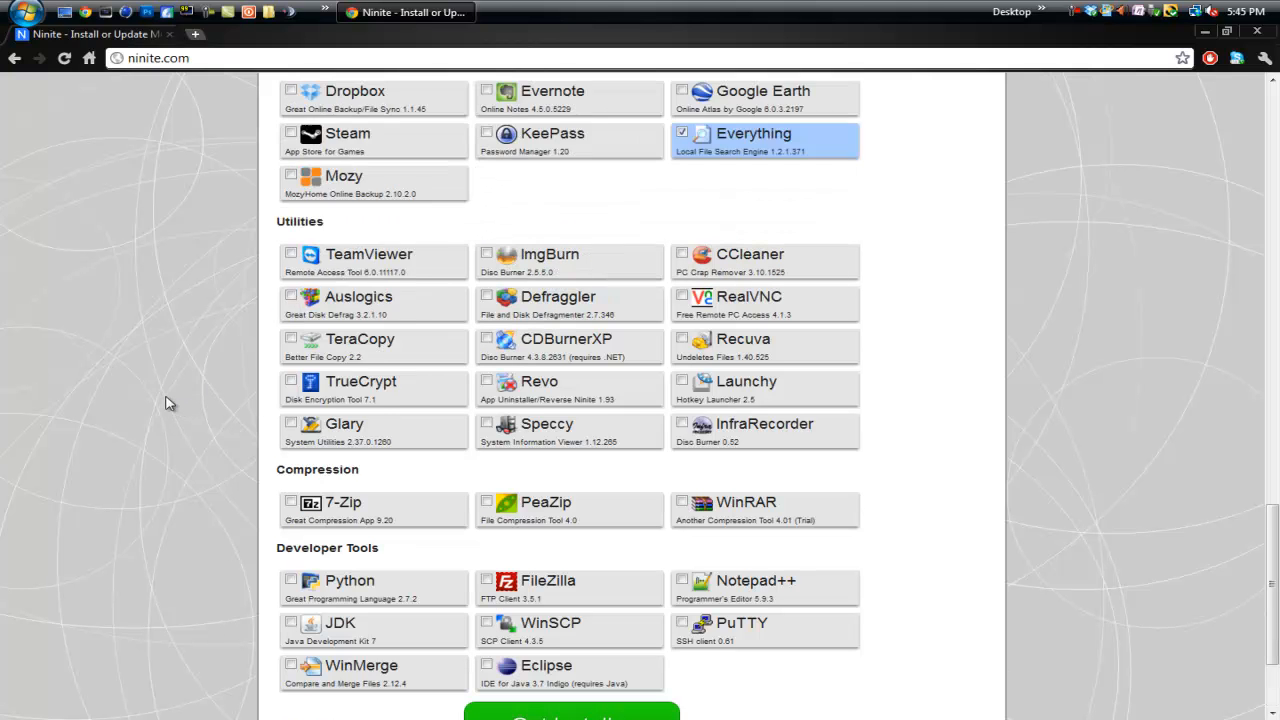
scroll("down", 3)
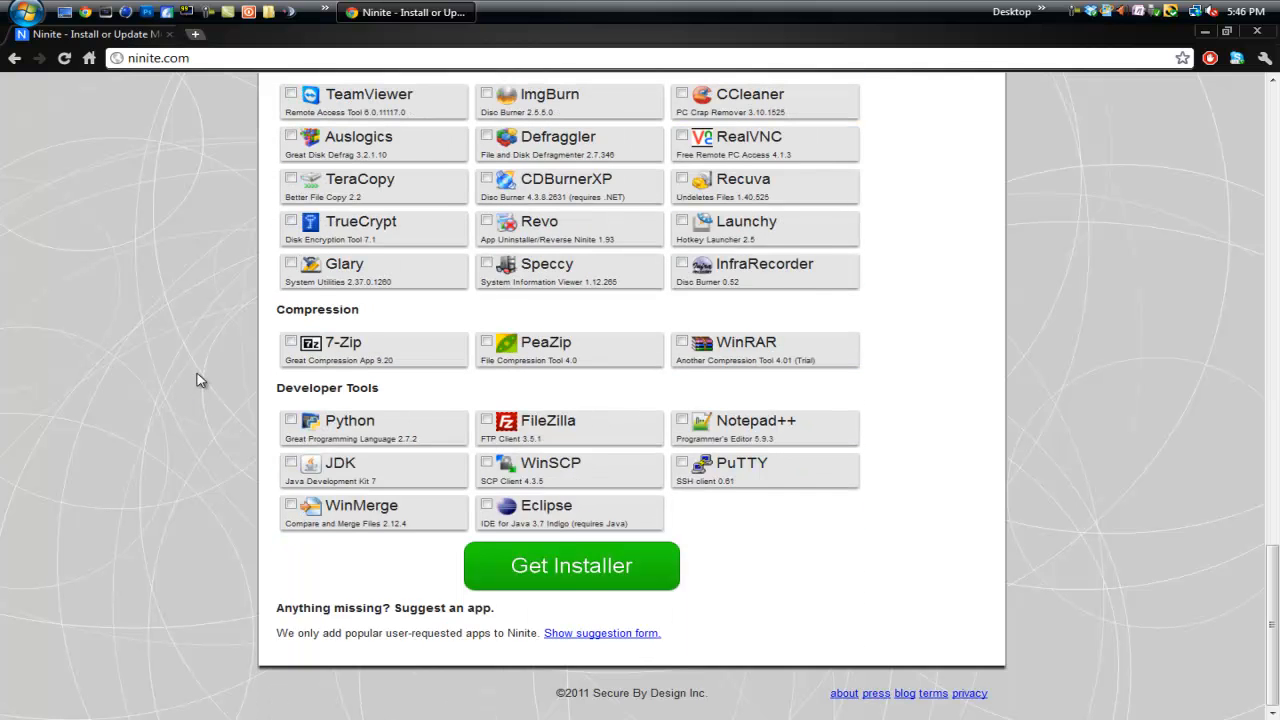
Download the Ninite installer and save it to the Desktop
left_click(571, 566)
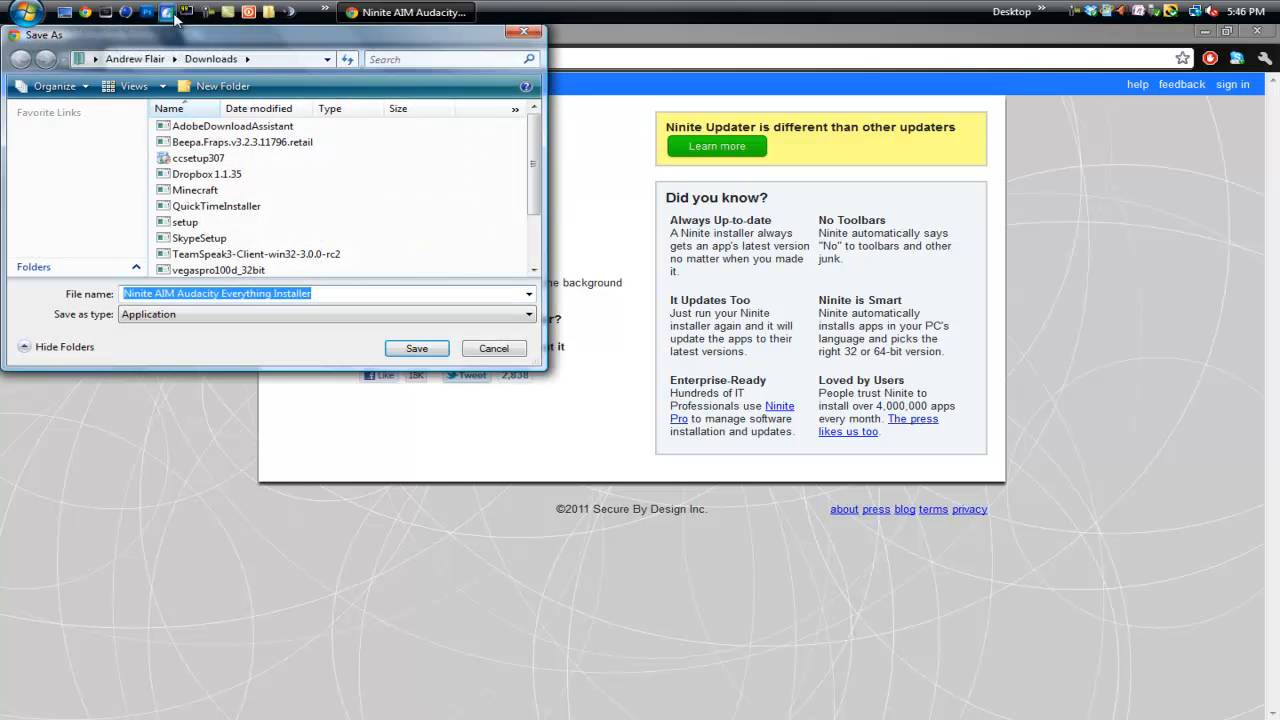
left_click(52, 185)
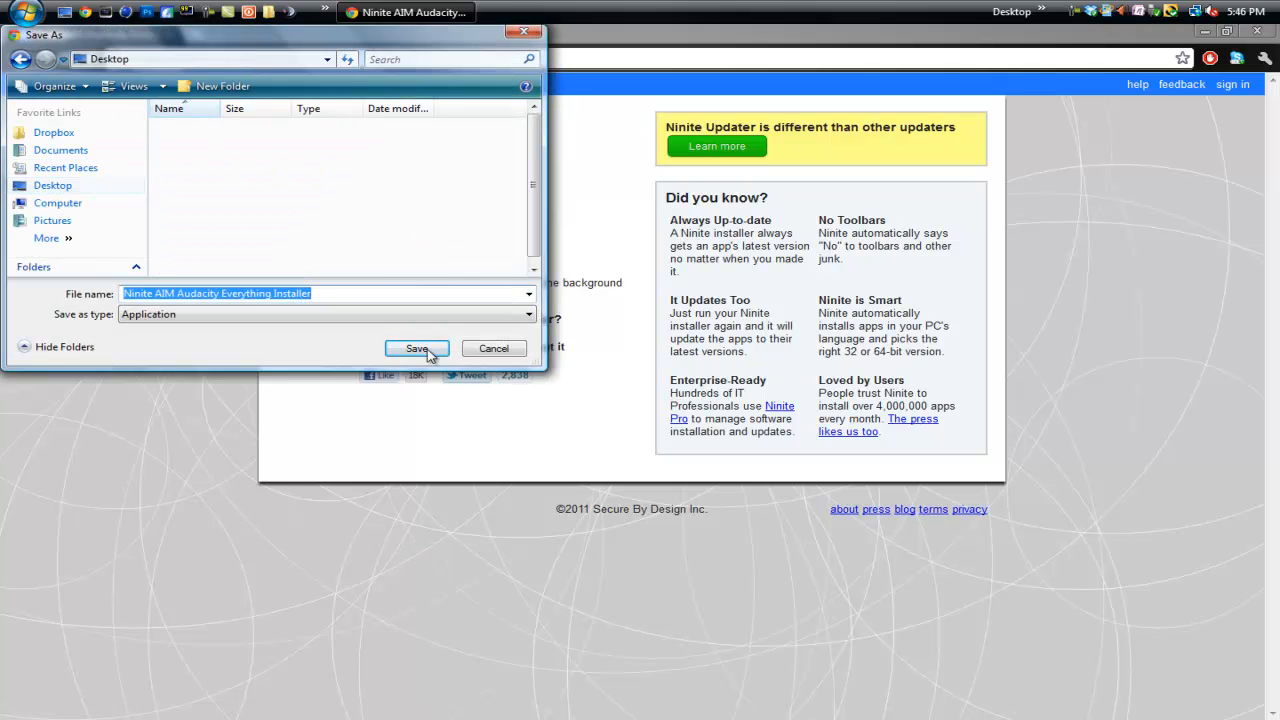
left_click(416, 348)
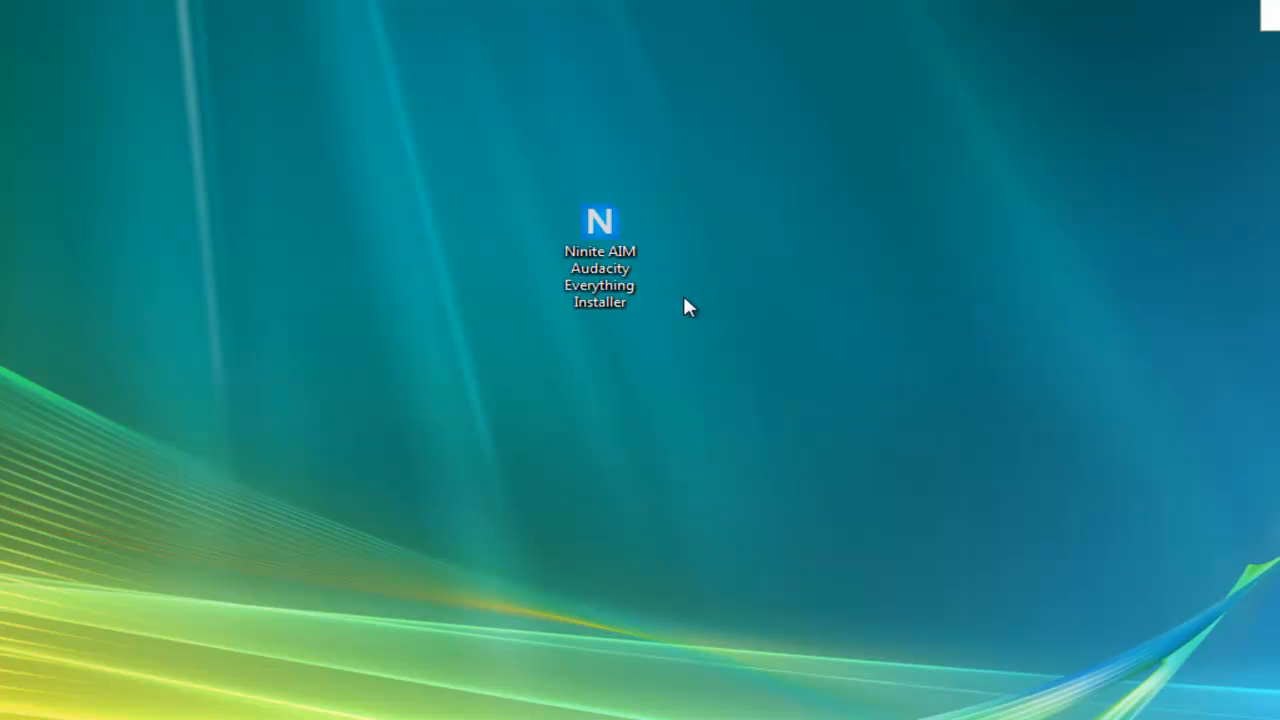
mouse_move(610, 290)
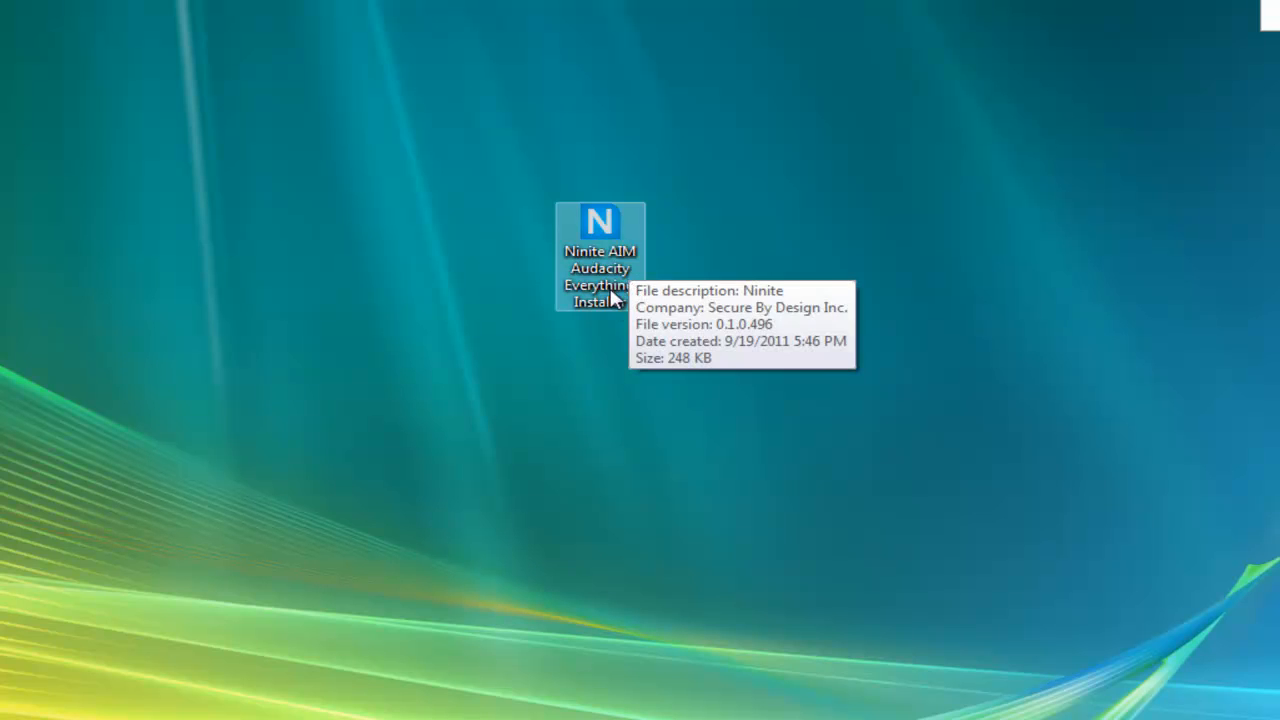
mouse_move(136, 350)
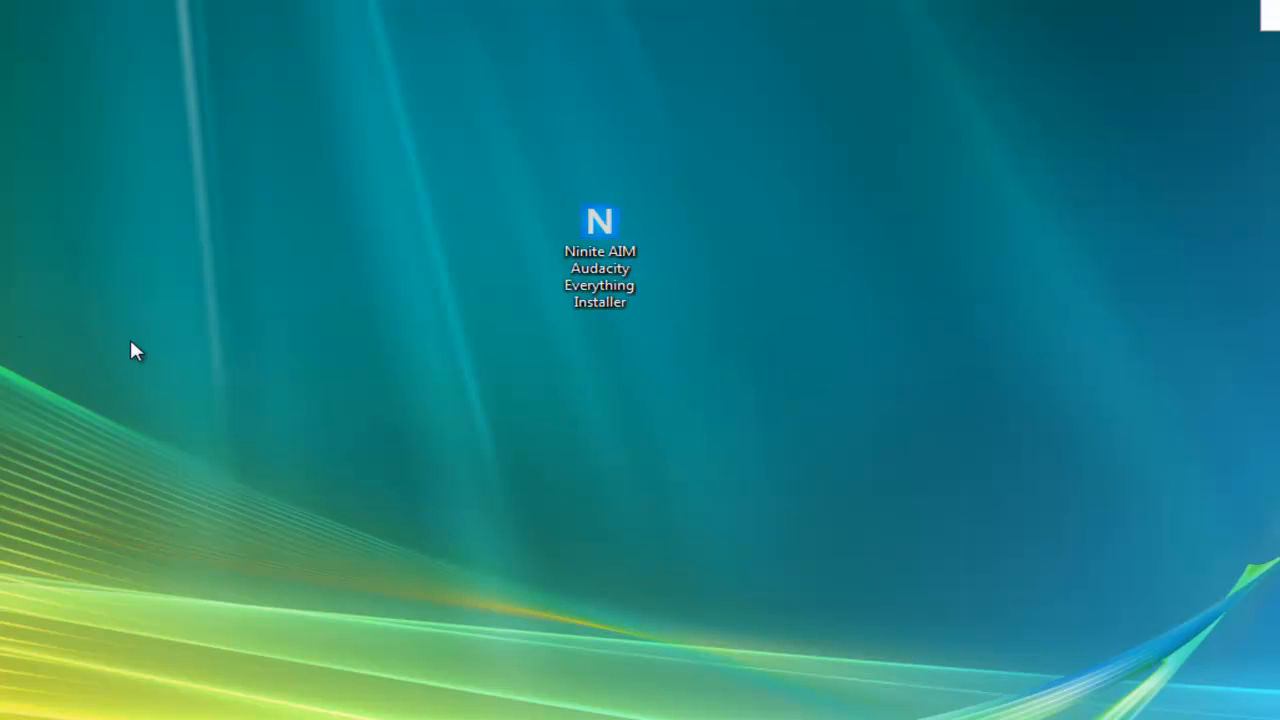
mouse_move(583, 283)
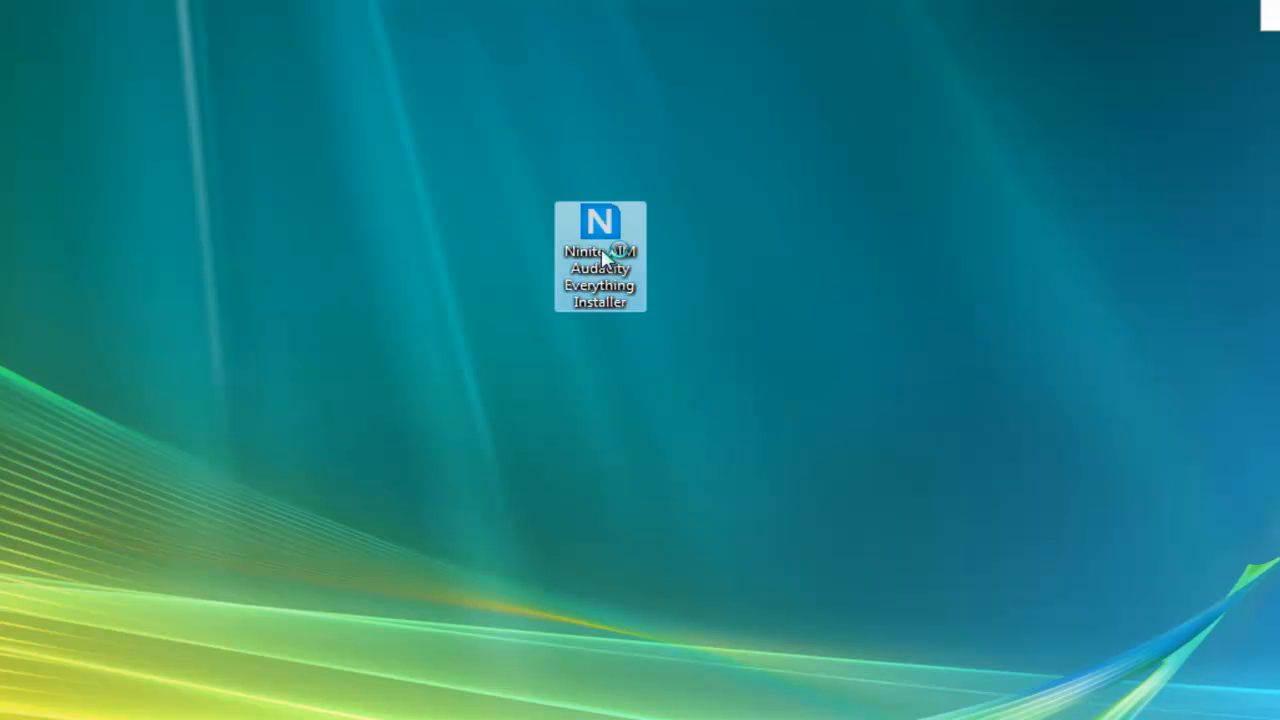
Run the 'Ninite AIM Audacity Everything Installer' from its desktop icon
double_click(600, 255)
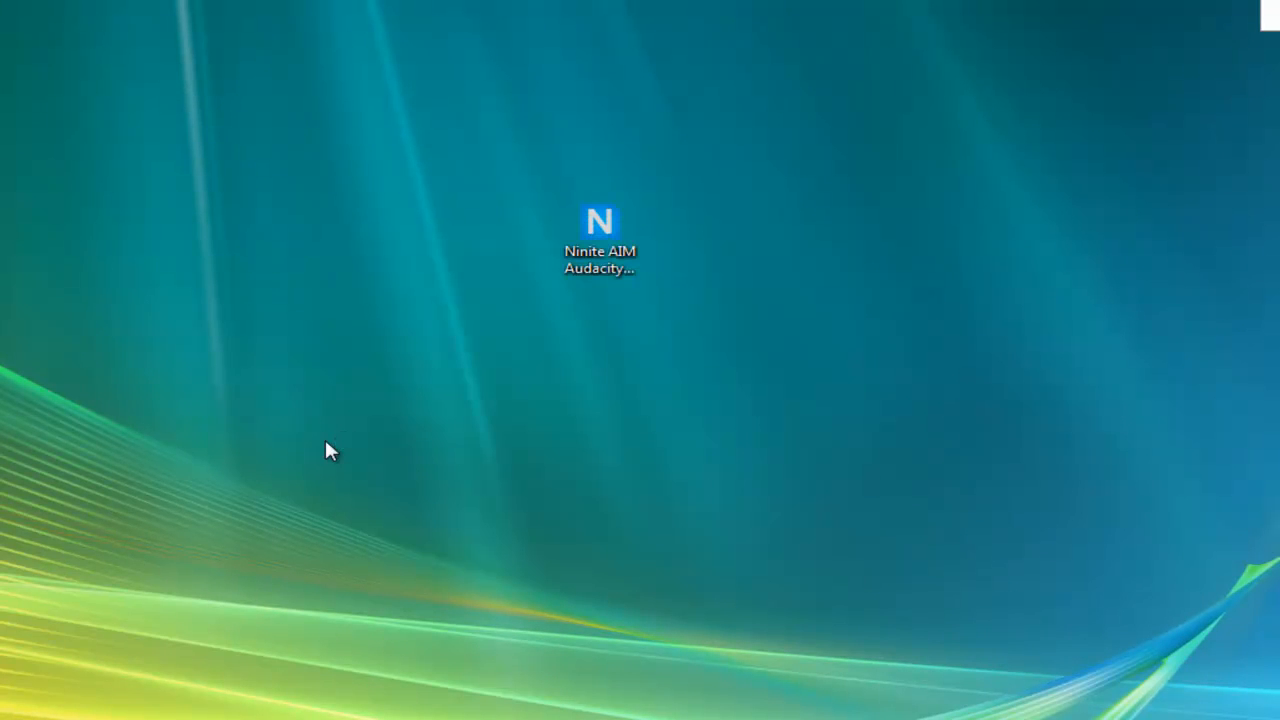
double_click(599, 221)
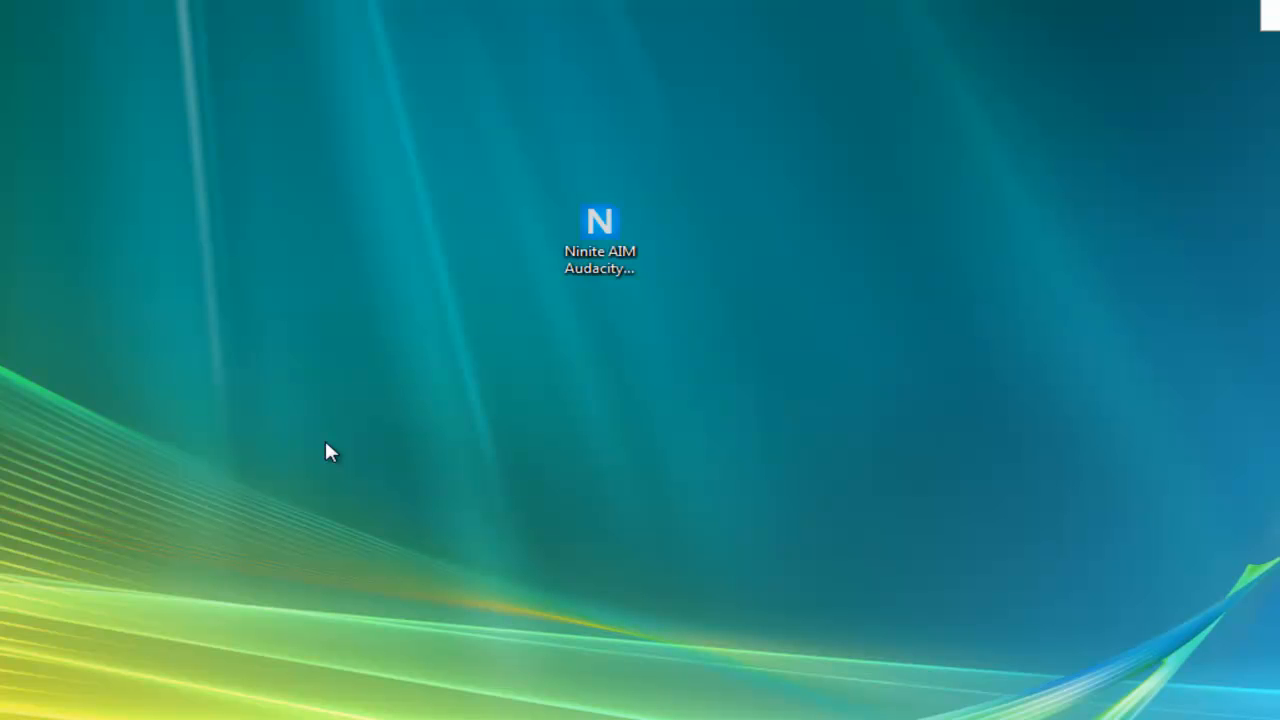
double_click(599, 221)
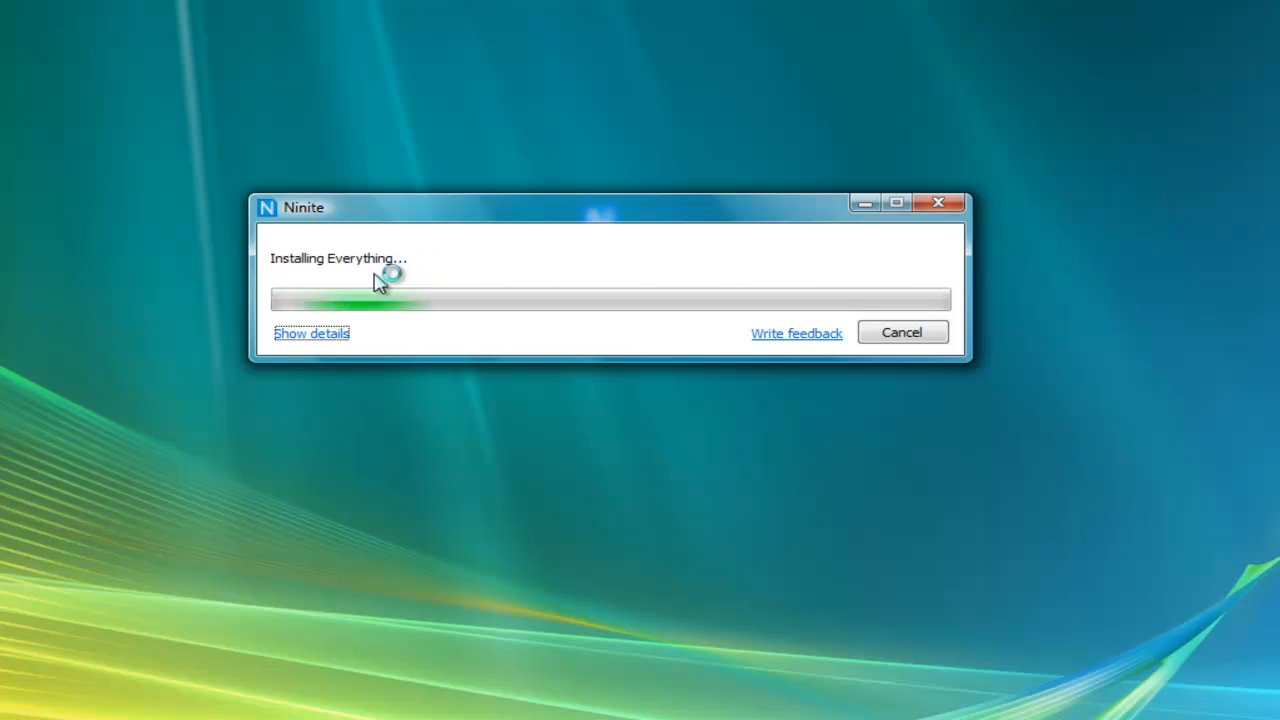
mouse_move(695, 363)
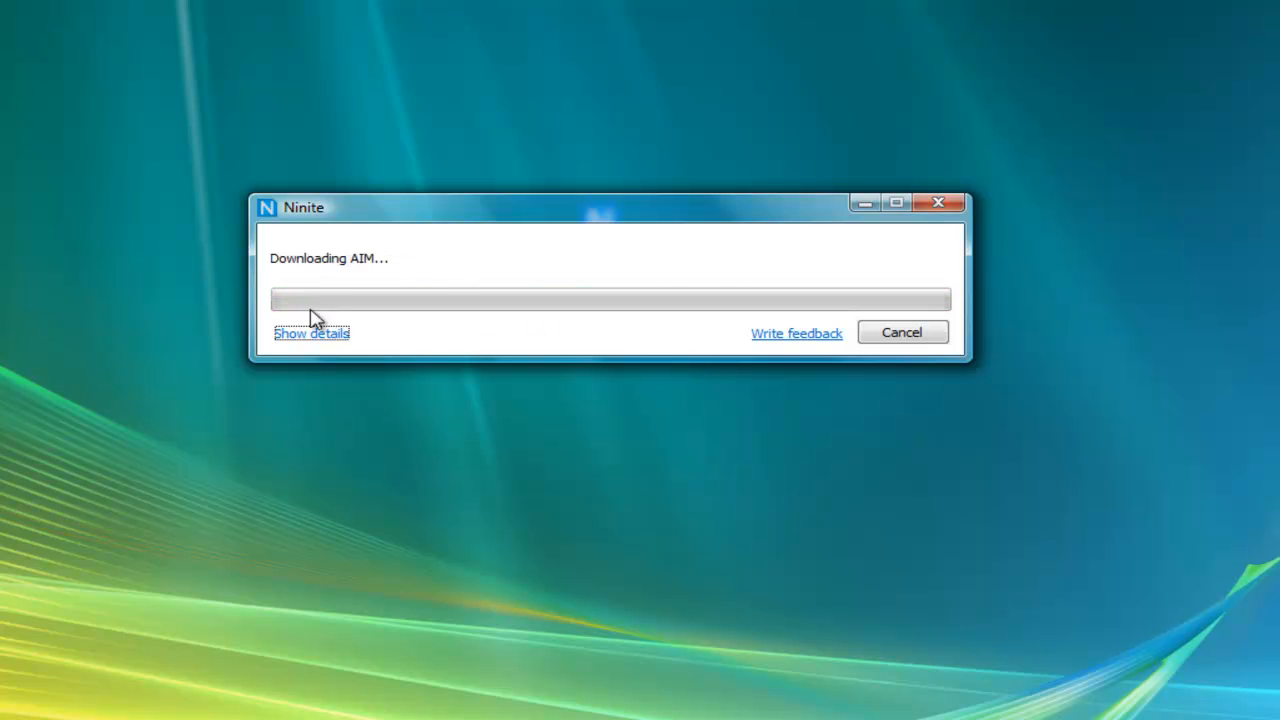
mouse_move(345, 308)
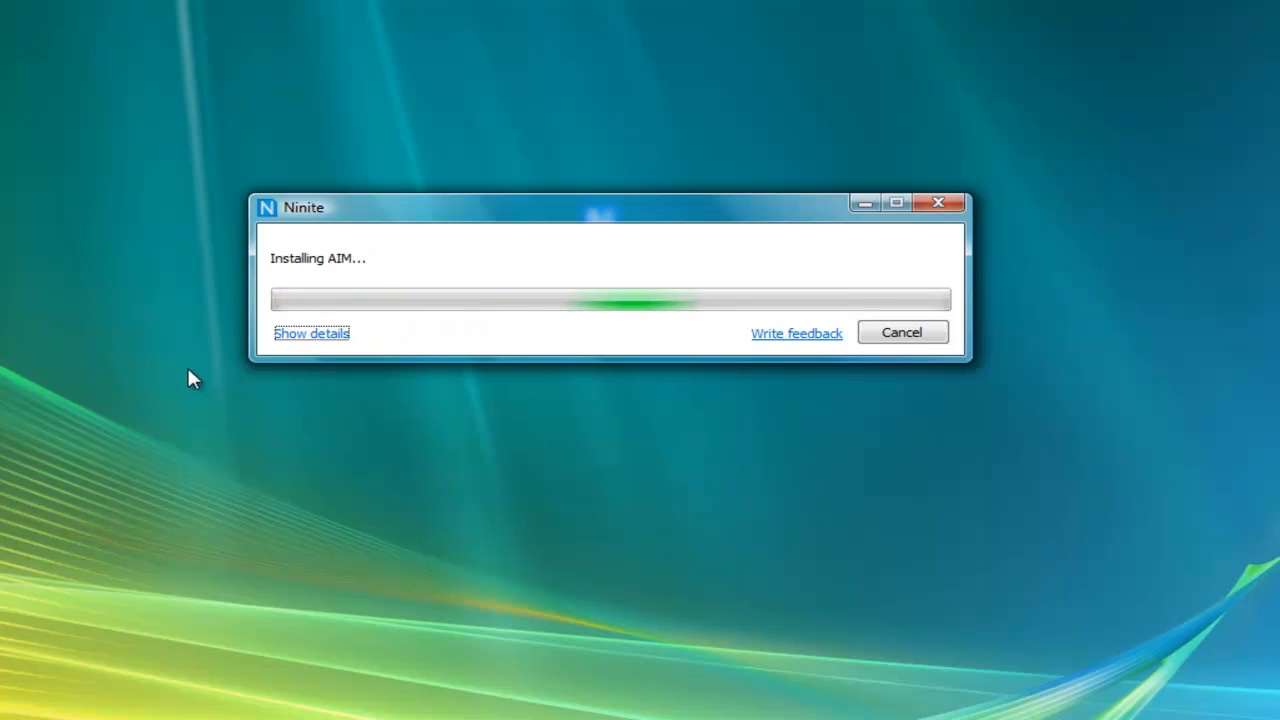
mouse_move(218, 385)
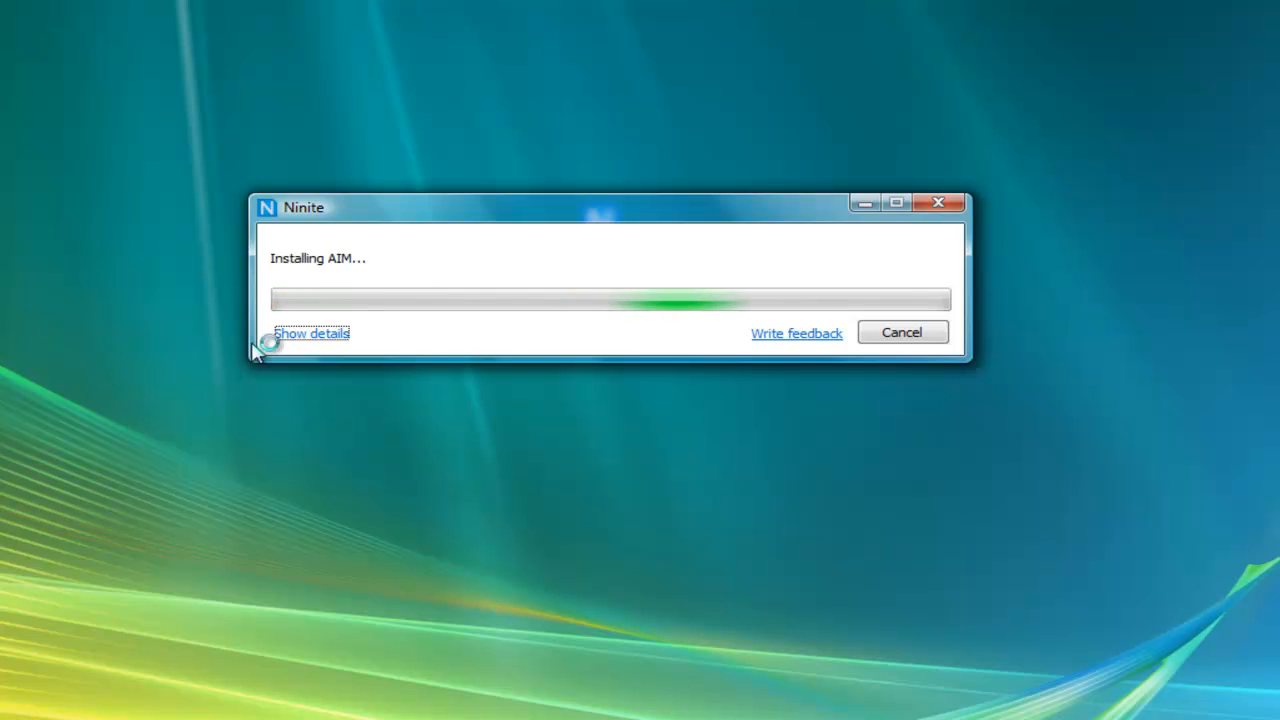
mouse_move(258, 415)
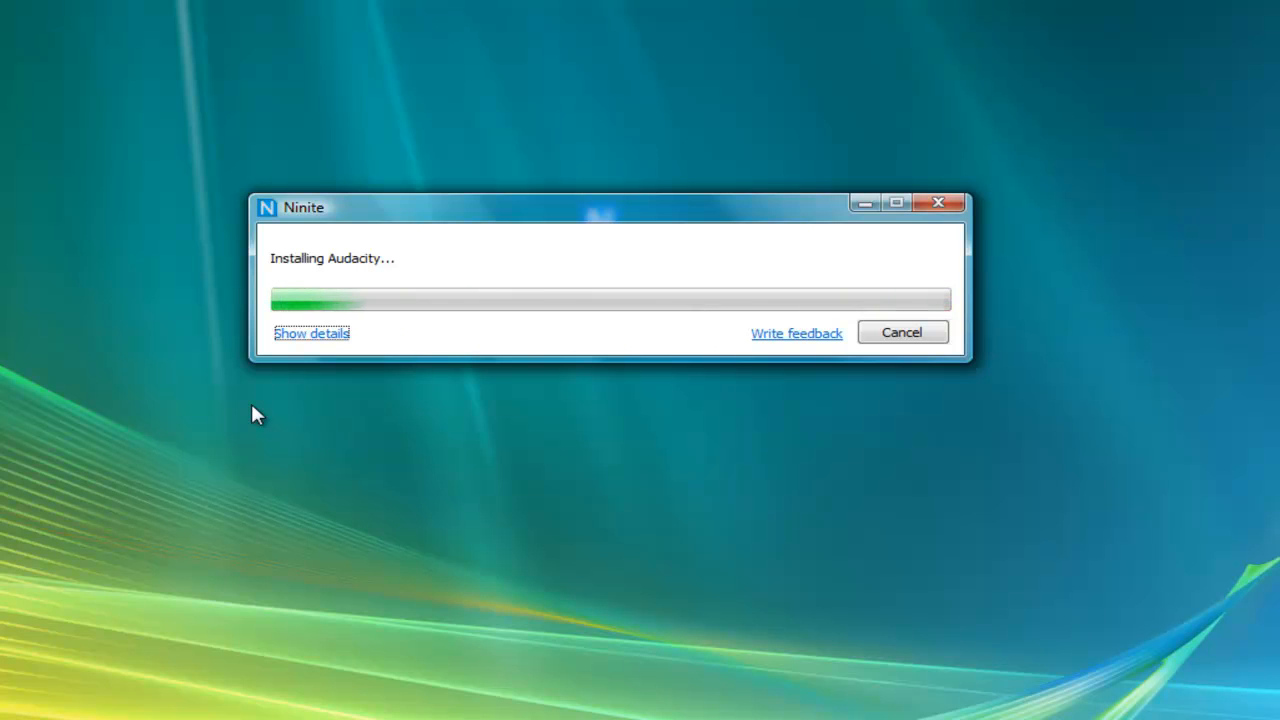
mouse_move(340, 308)
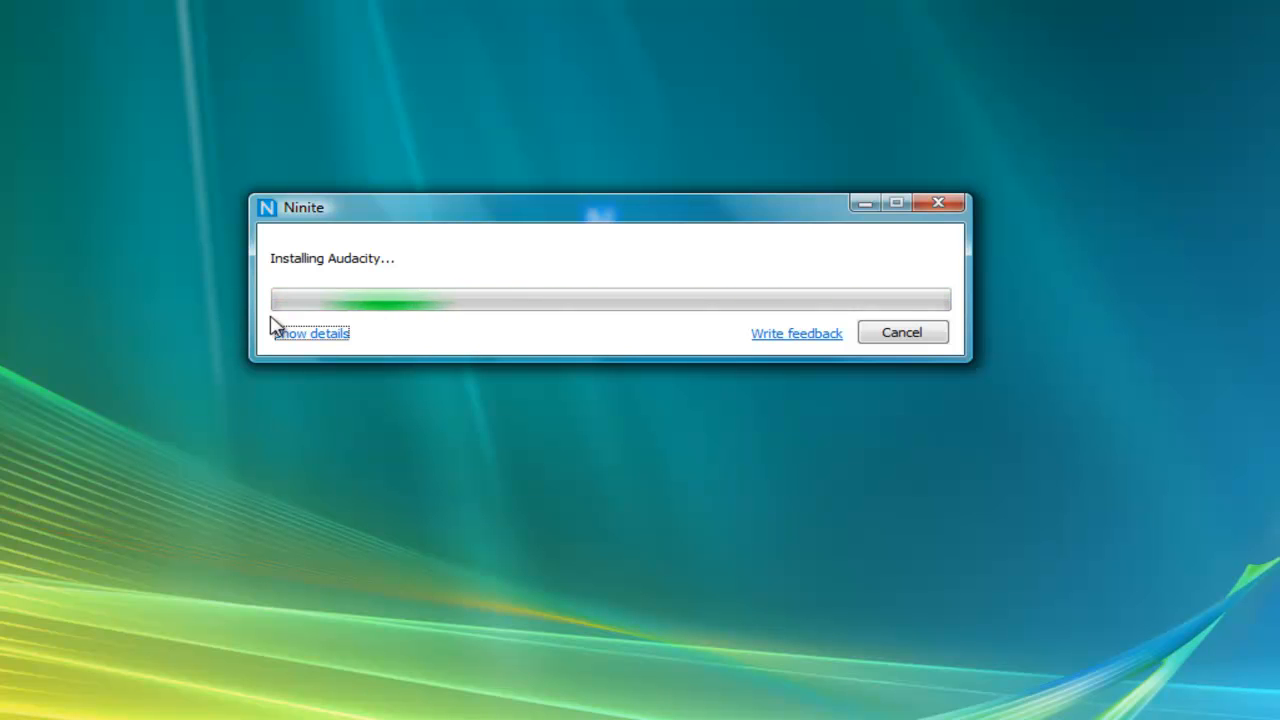
Show per-app install details, then close Ninite once every app reports OK
left_click(313, 333)
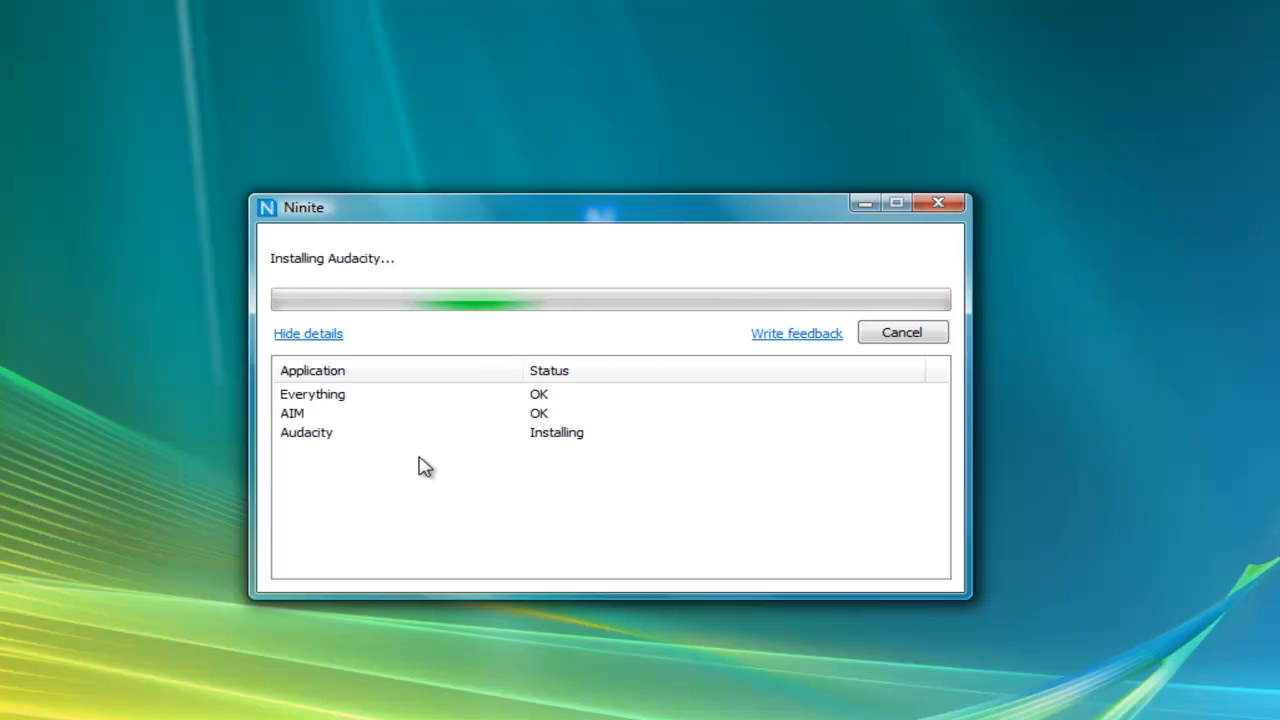
mouse_move(57, 377)
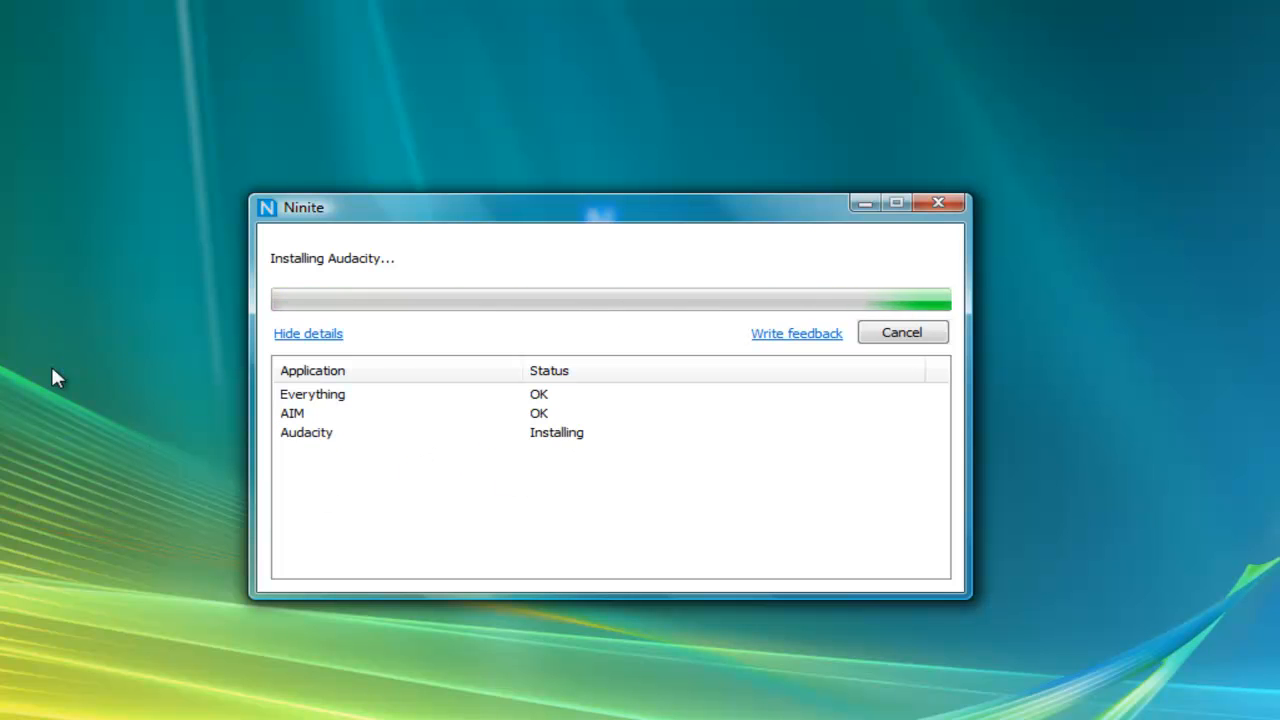
mouse_move(335, 398)
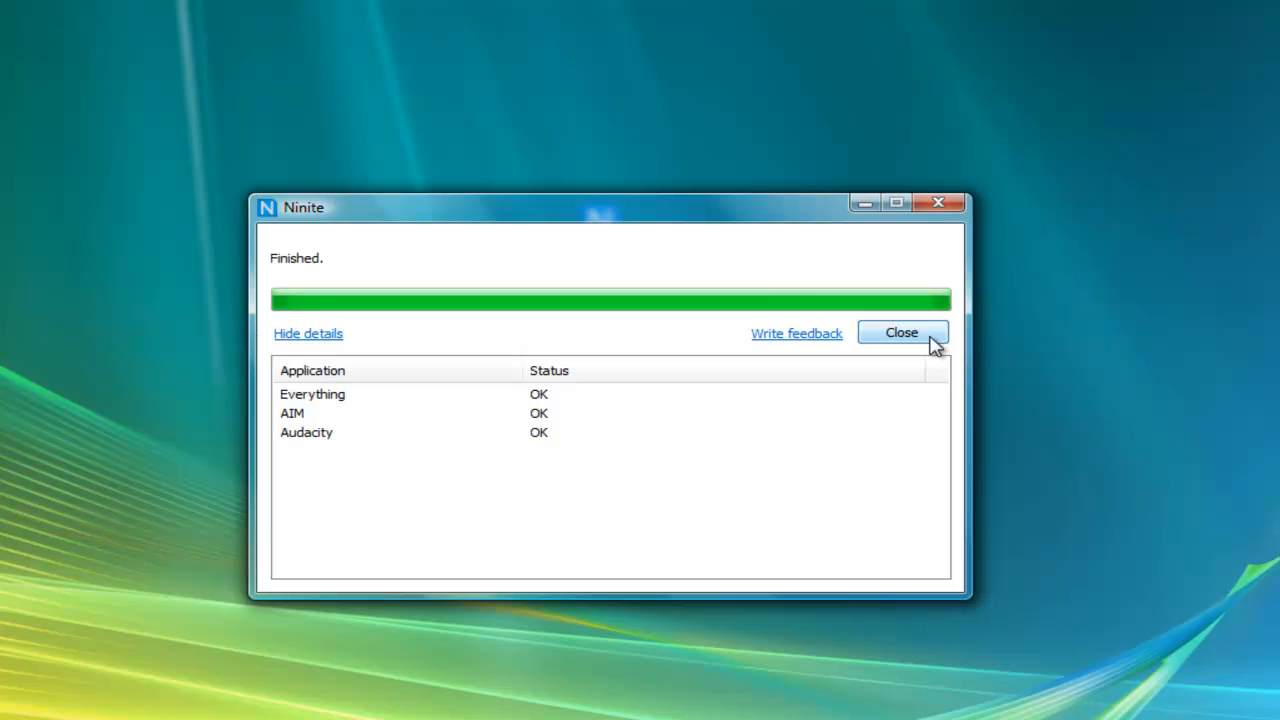
left_click(900, 332)
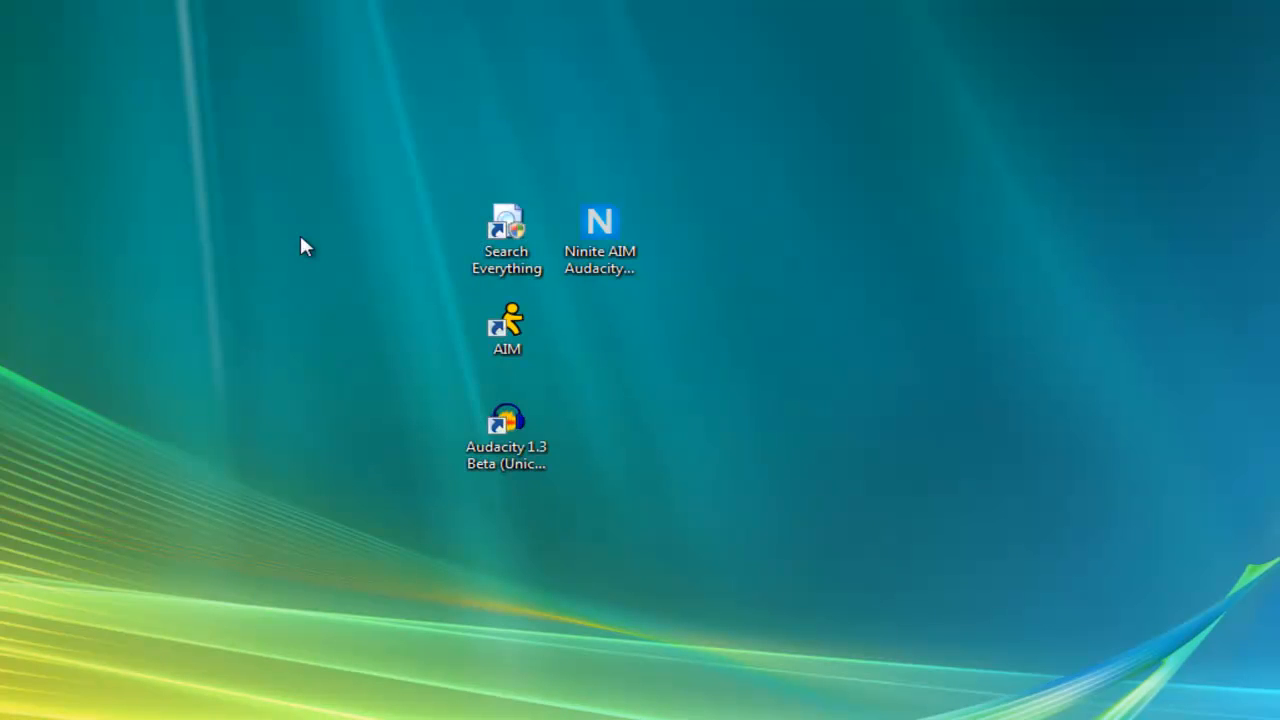
mouse_move(780, 468)
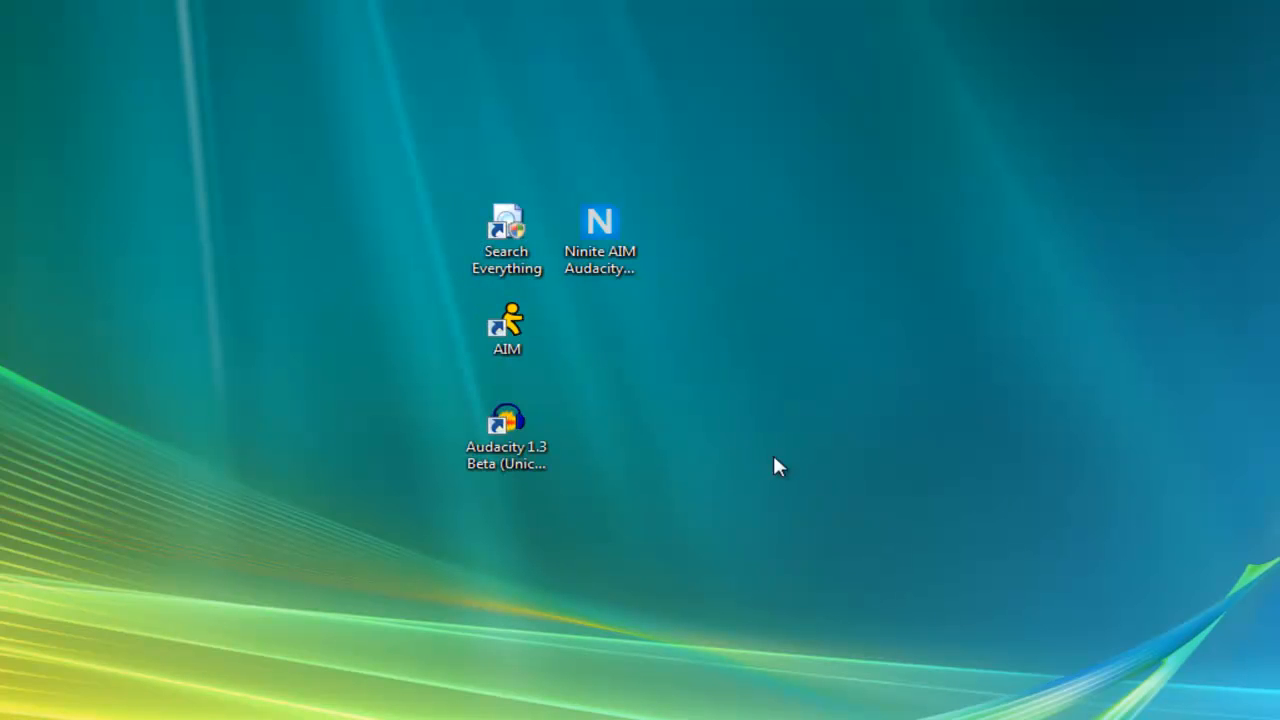
mouse_move(344, 513)
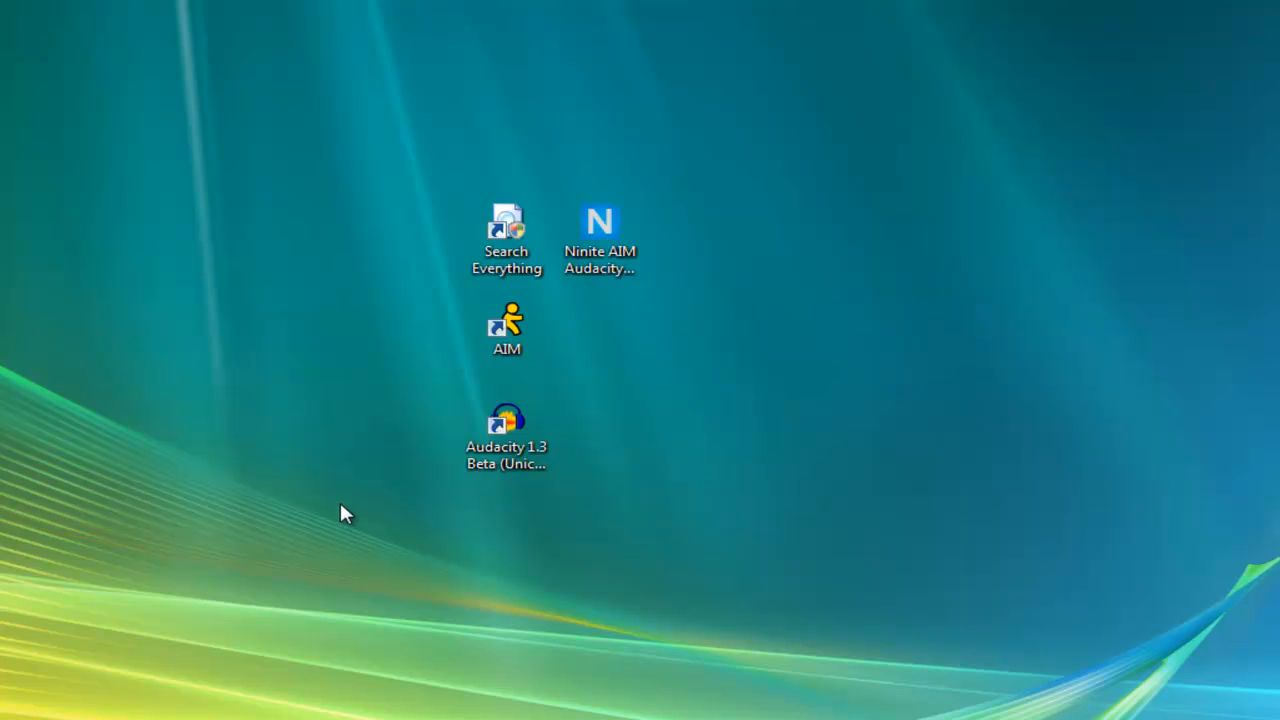
mouse_move(343, 525)
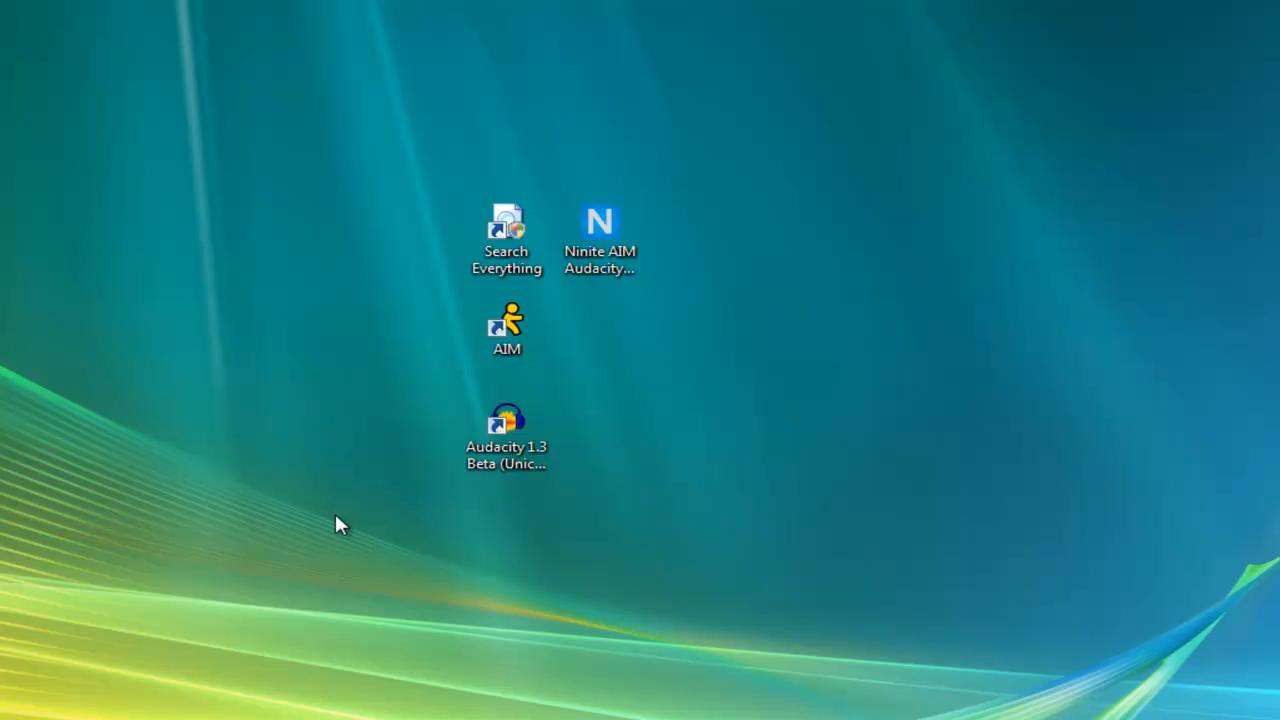
mouse_move(280, 540)
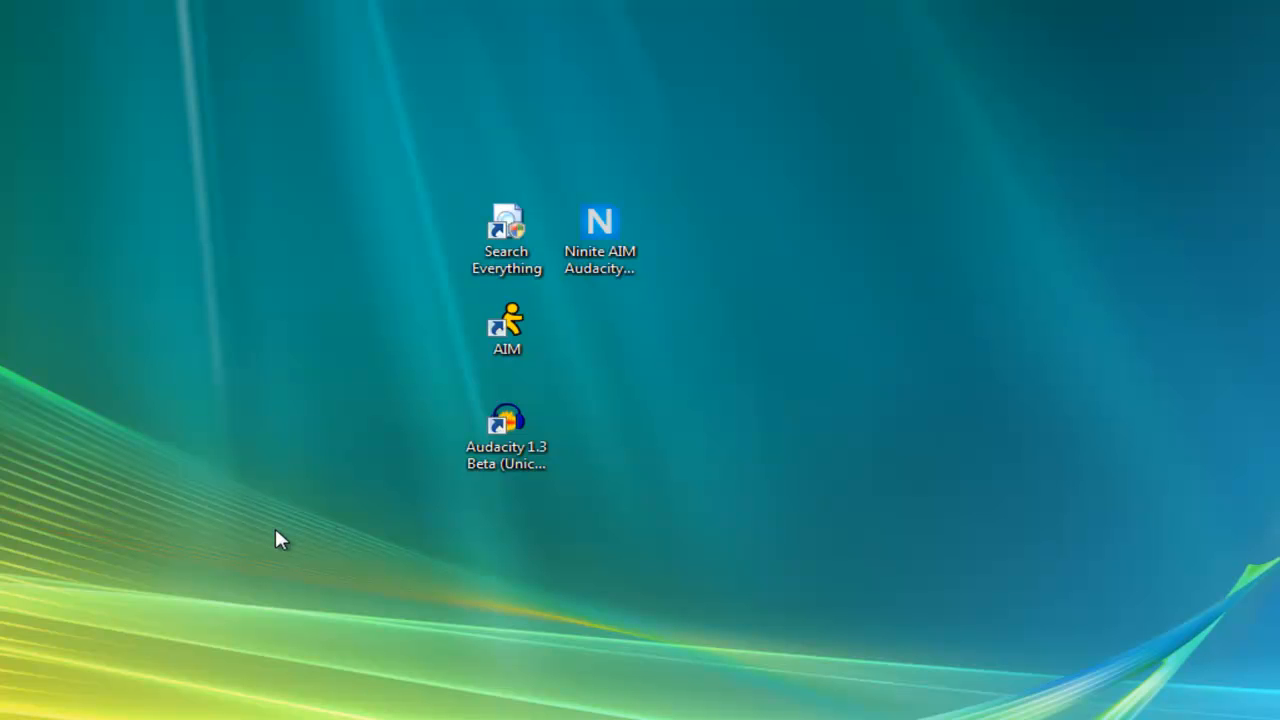